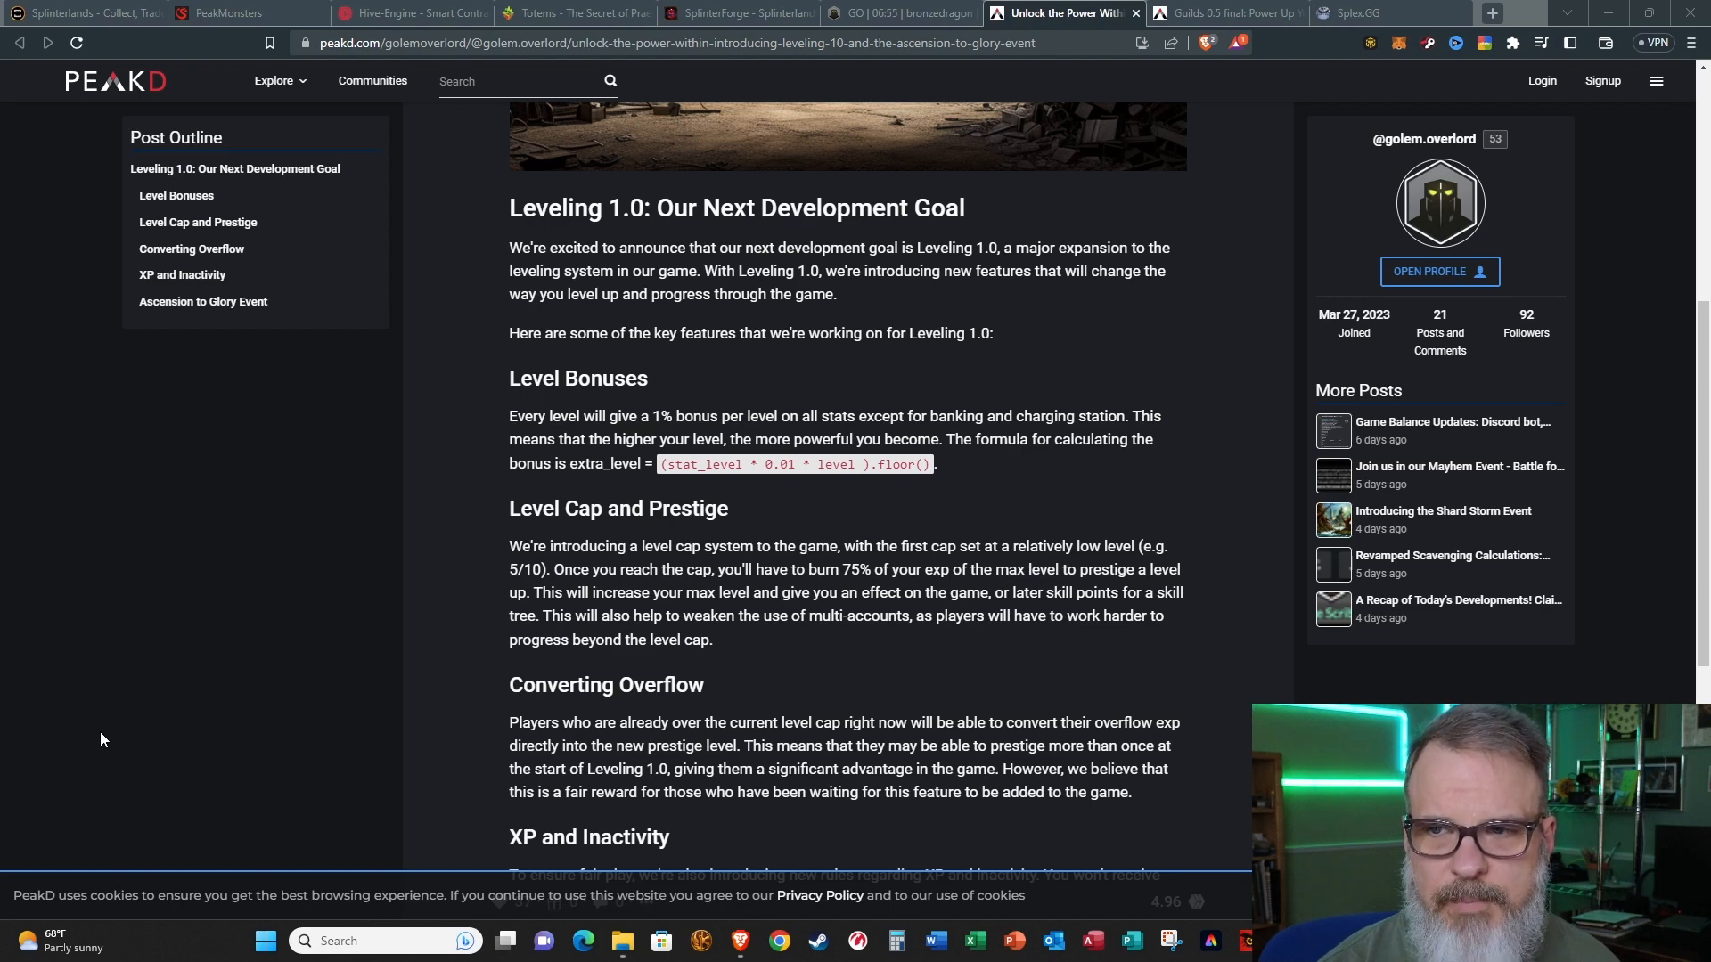
pyautogui.moveTo(269, 648)
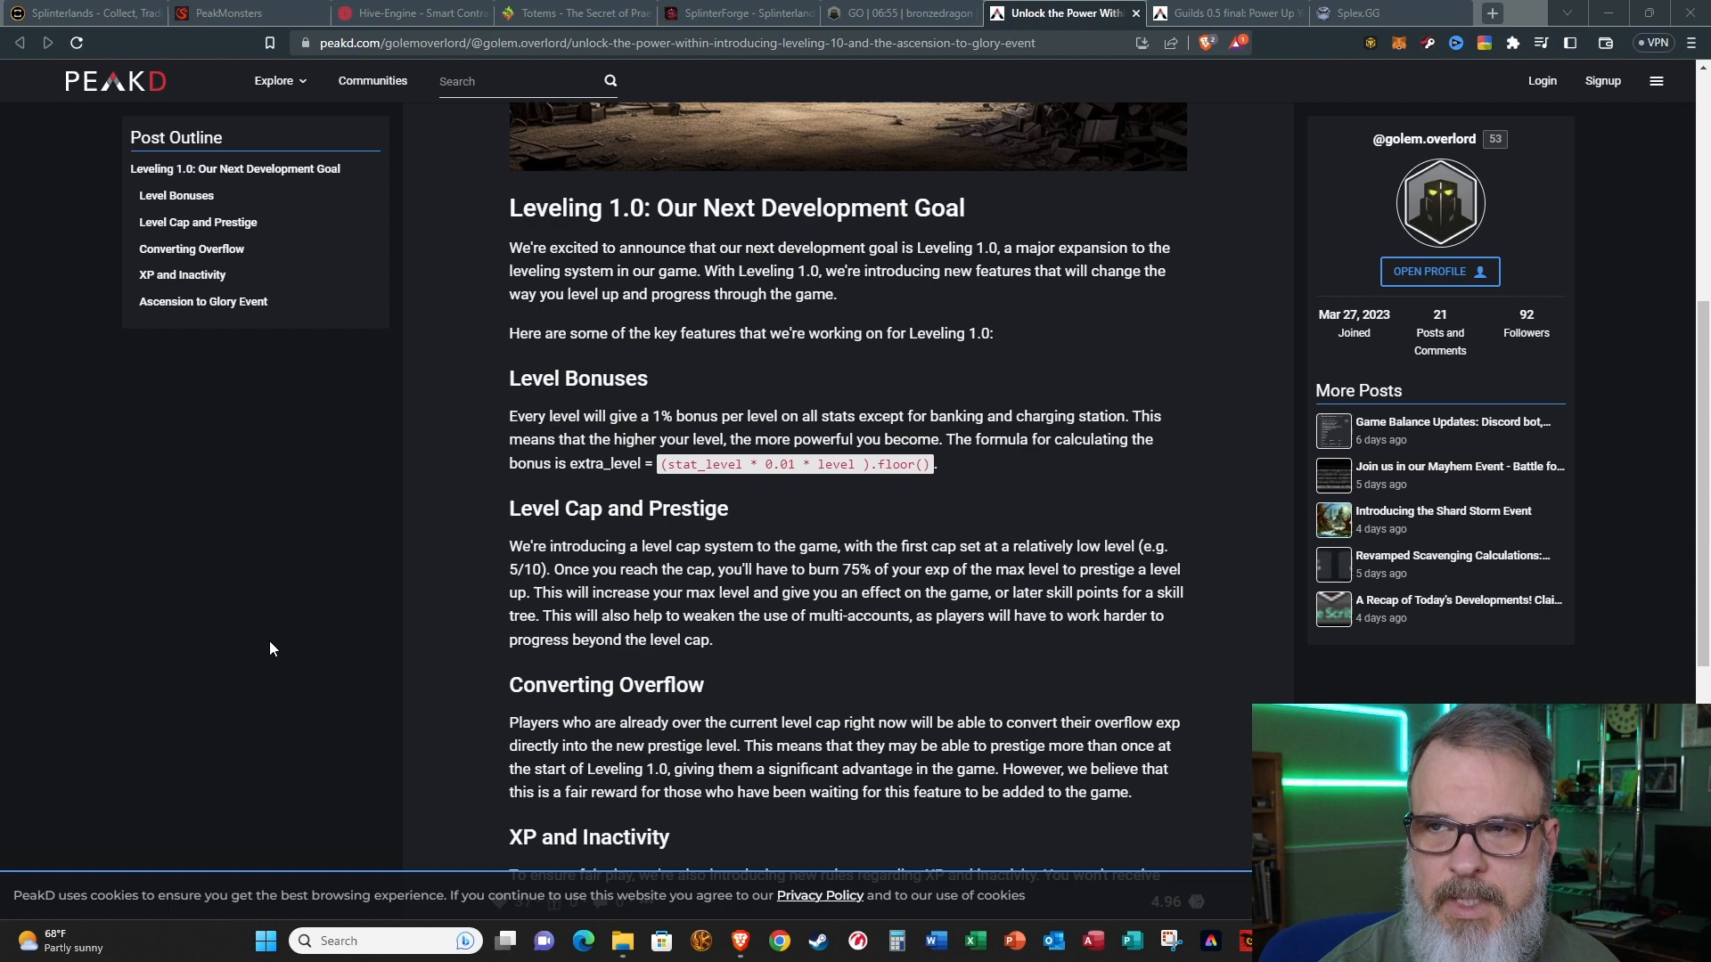
# Step: Switch to the Golem Overlord dashboard to read the Faith and Golem Charging Station tooltips
pyautogui.click(901, 13)
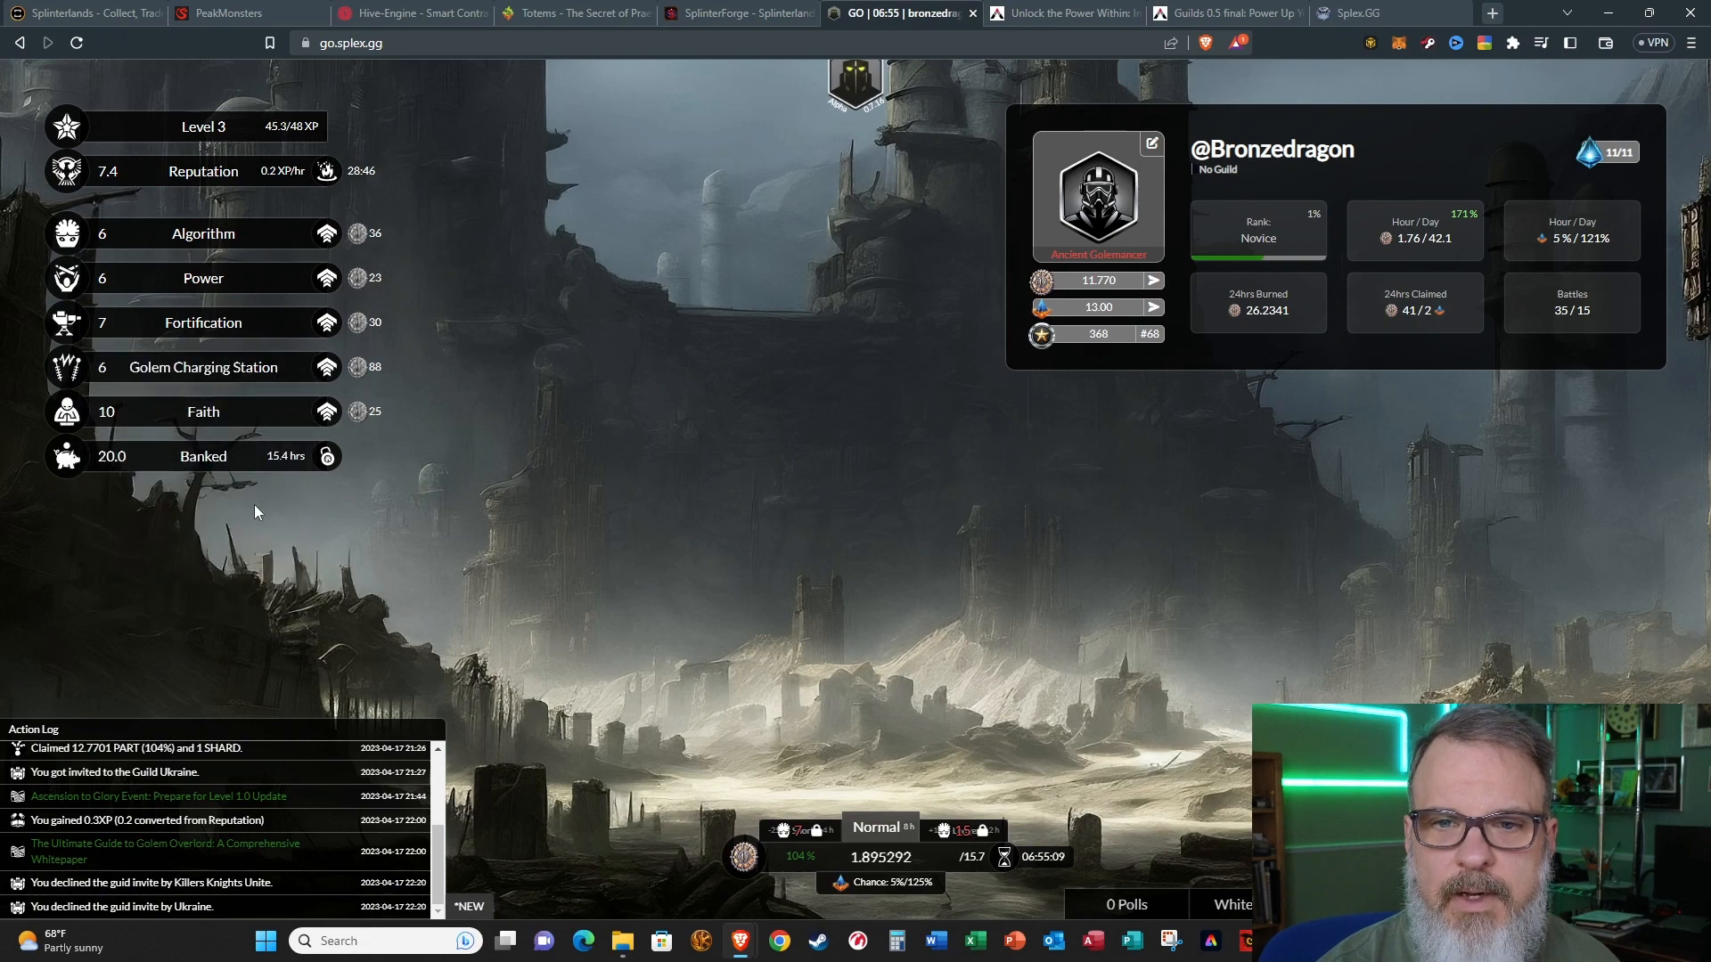
pyautogui.moveTo(204, 456)
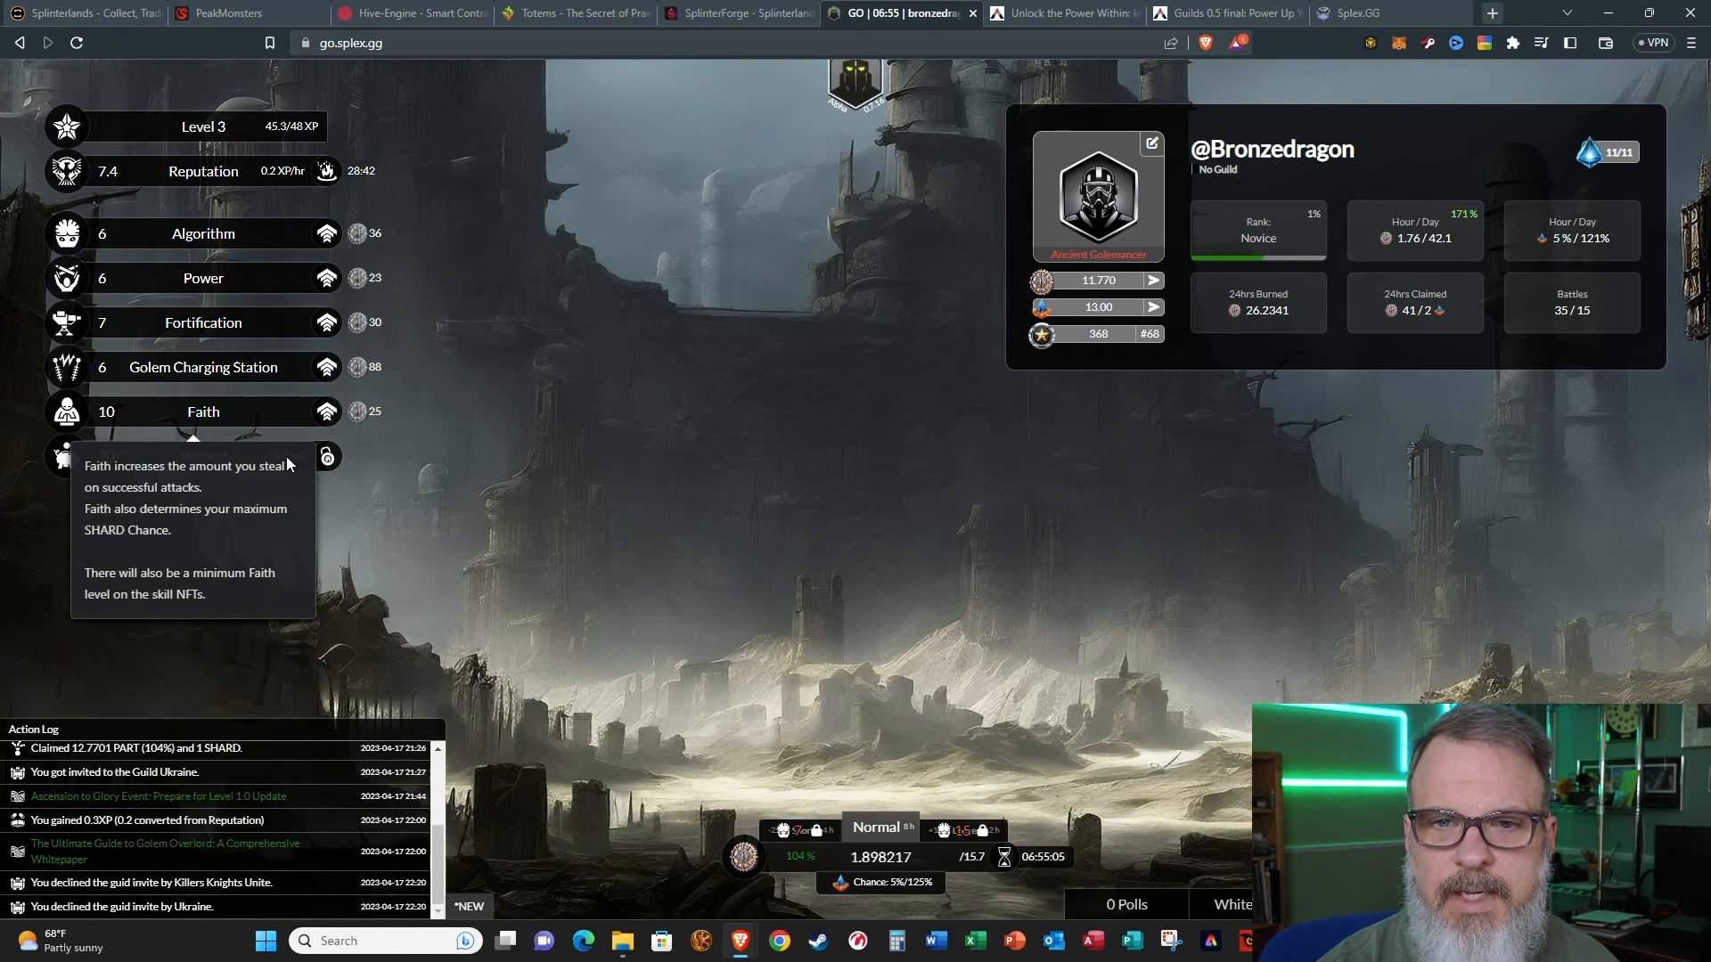
pyautogui.moveTo(201, 367)
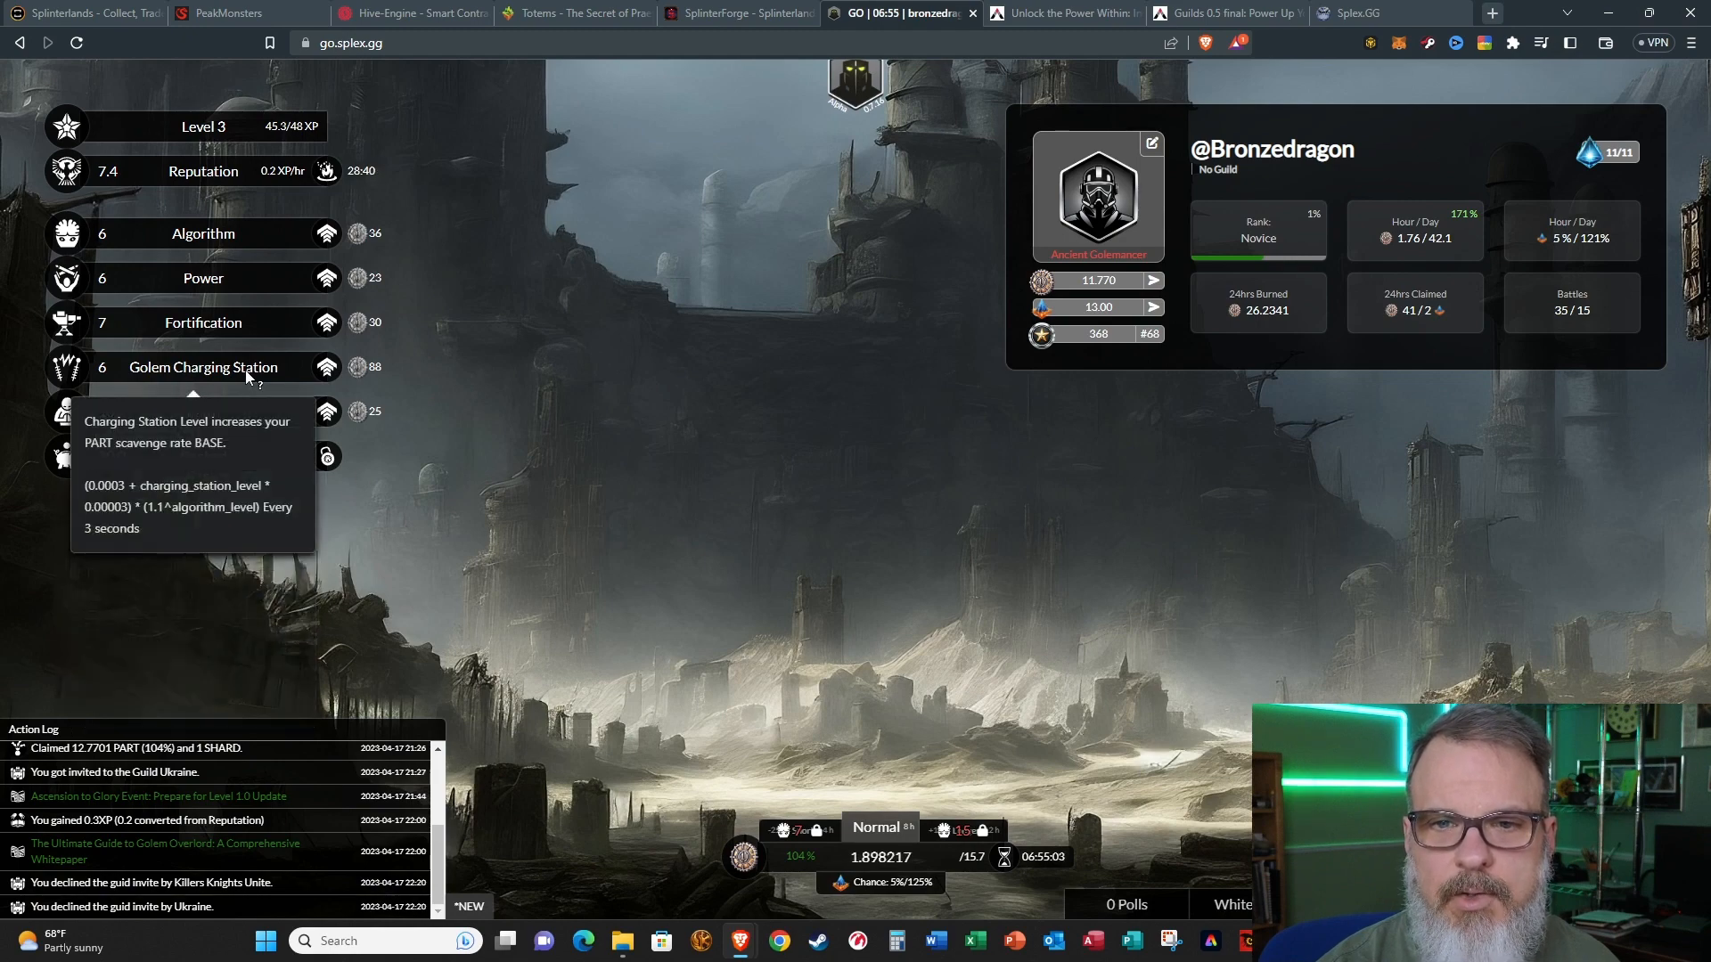
pyautogui.moveTo(492, 415)
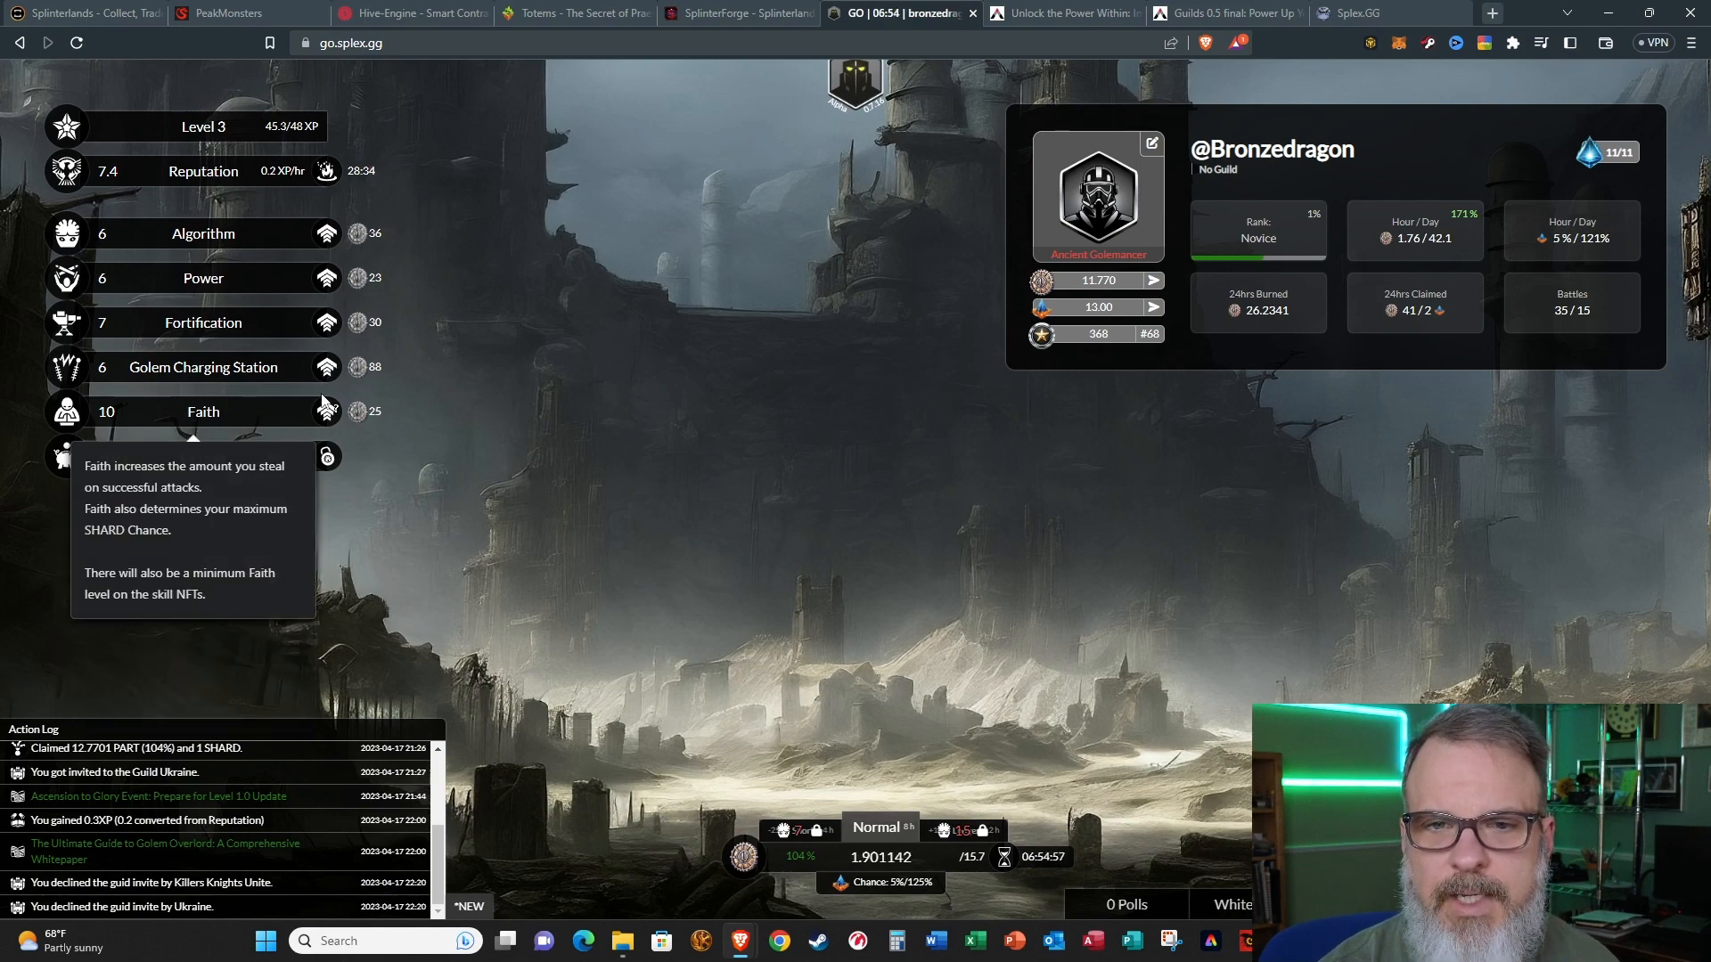
pyautogui.moveTo(202, 367)
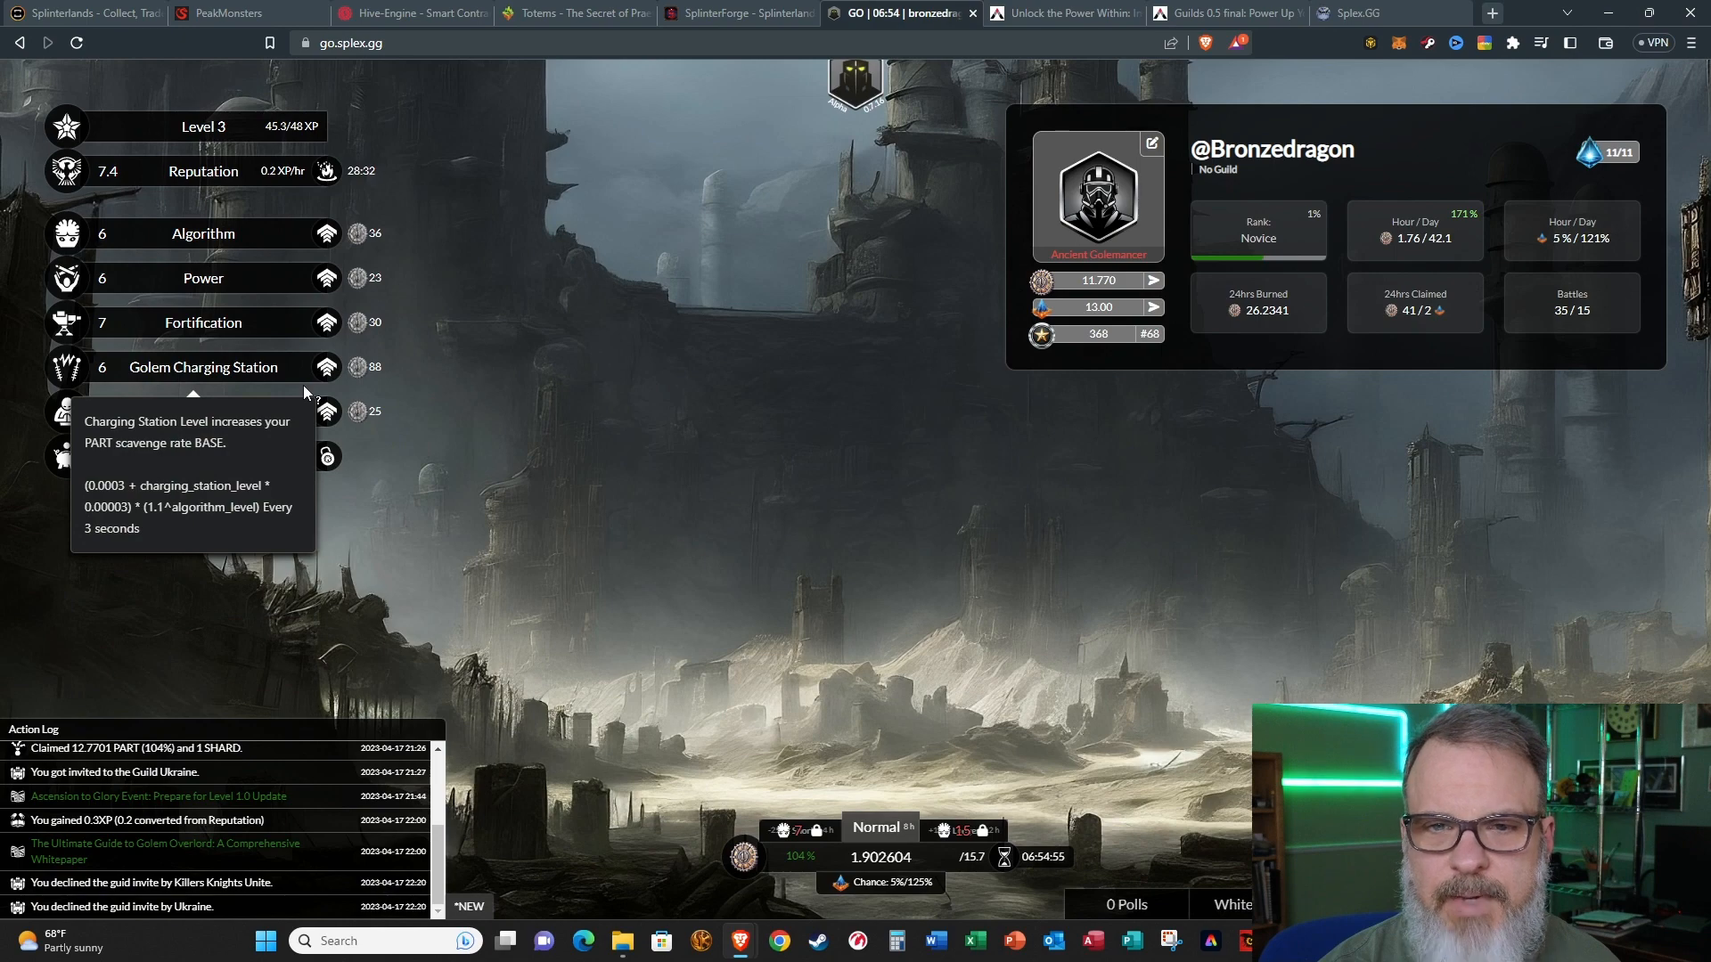
pyautogui.moveTo(248, 378)
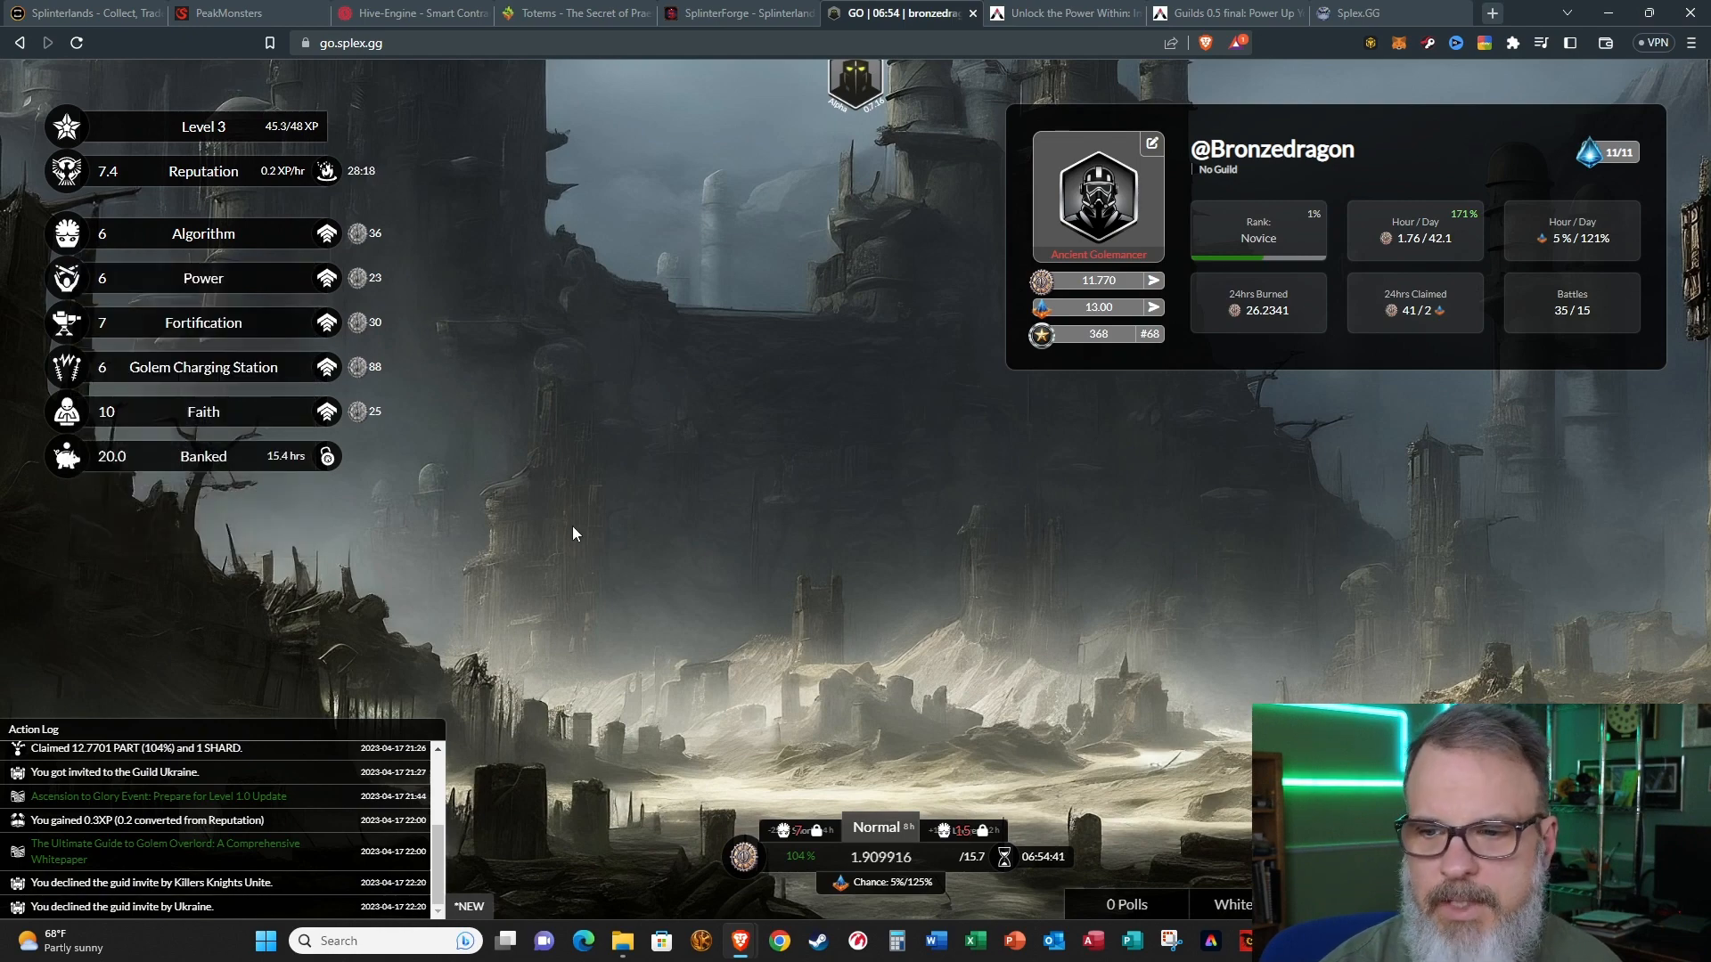
pyautogui.moveTo(911, 867)
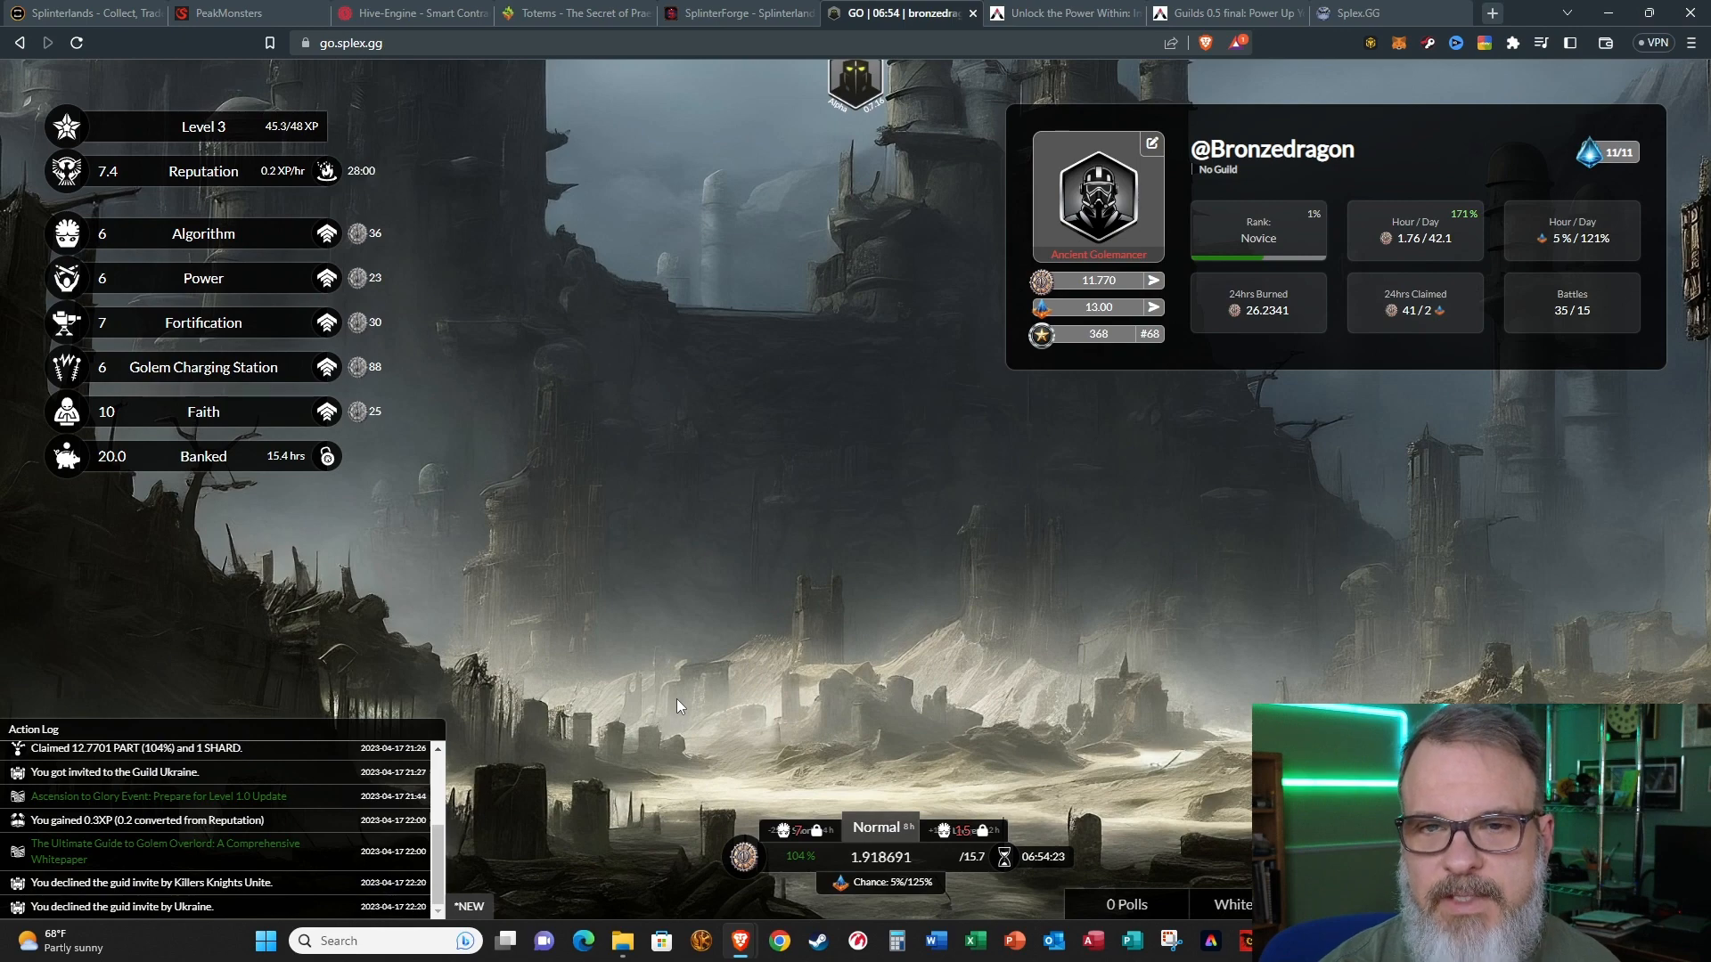
pyautogui.moveTo(444, 270)
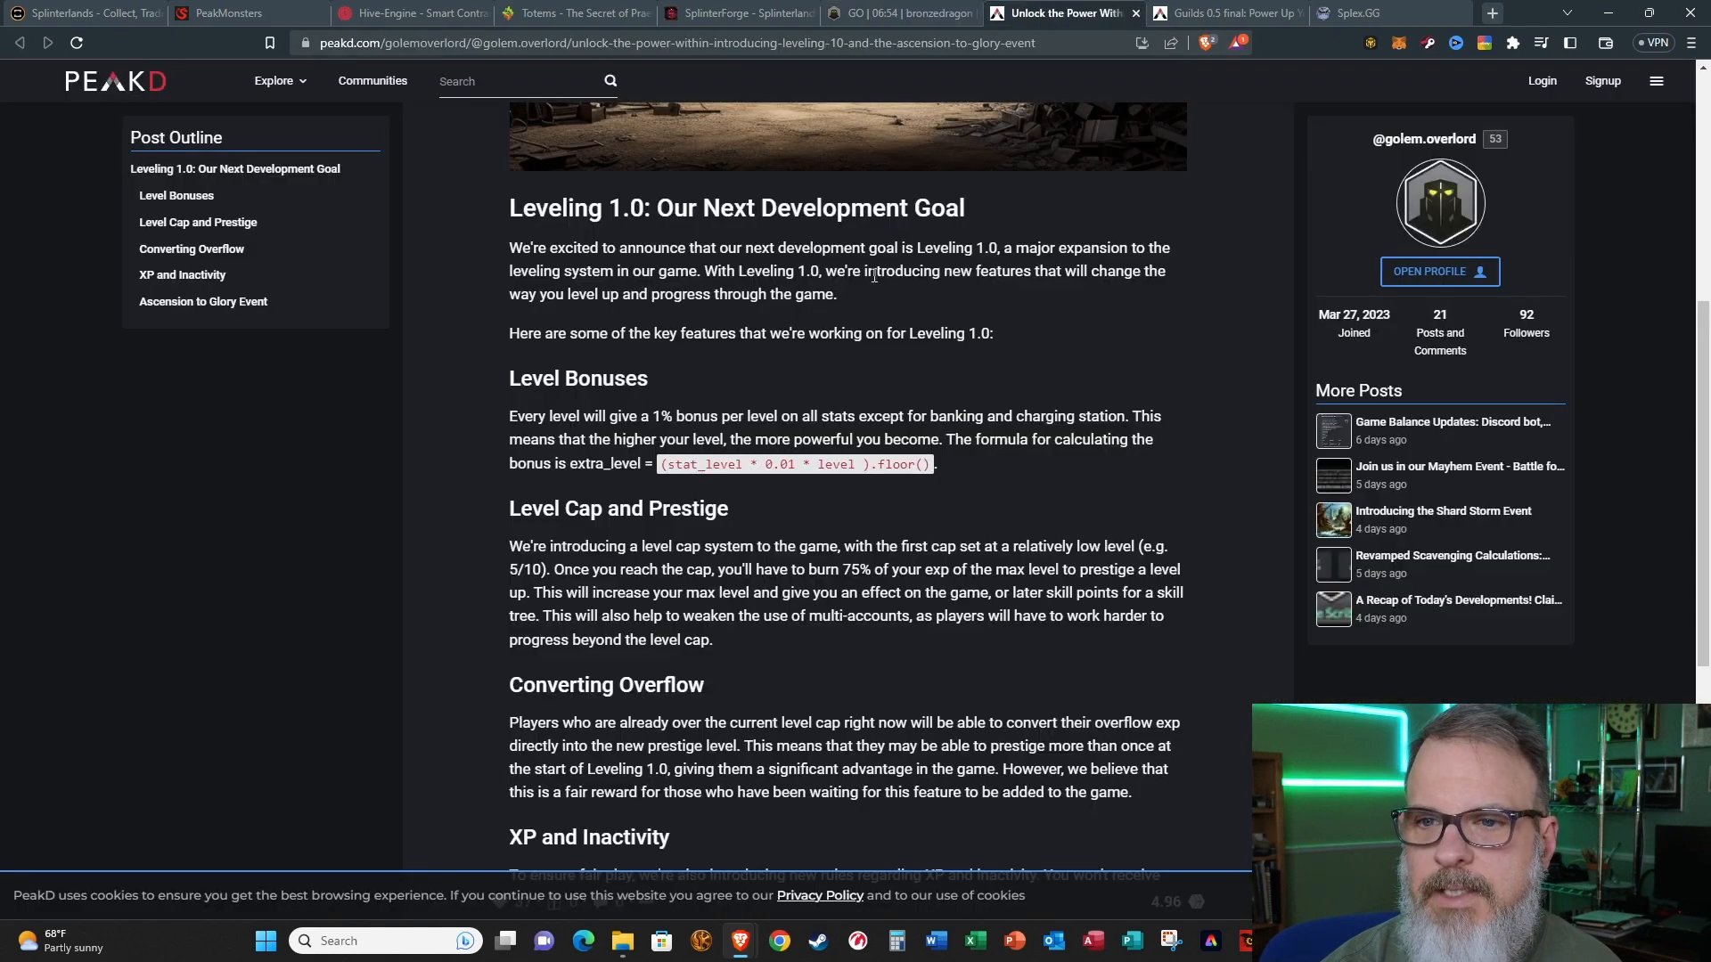
pyautogui.moveTo(807, 499)
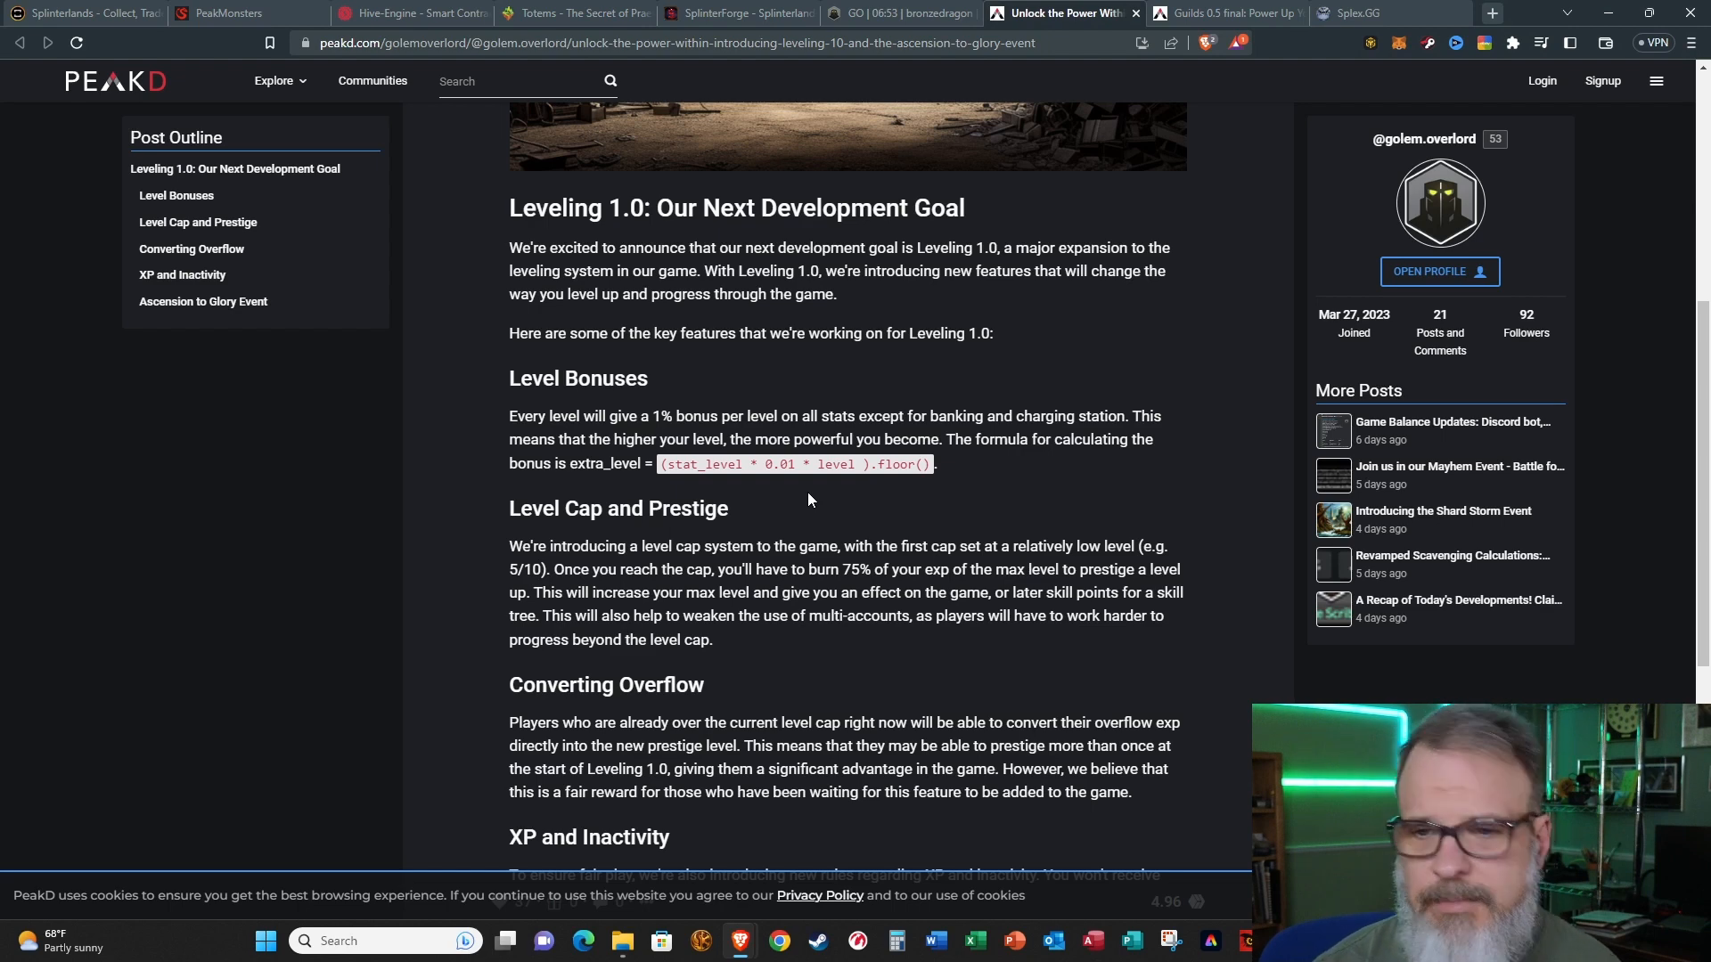
# Step: Scroll the Leveling 1.0 post through Level Bonuses, Level Cap, Prestige and XP rules
pyautogui.scroll(-3)
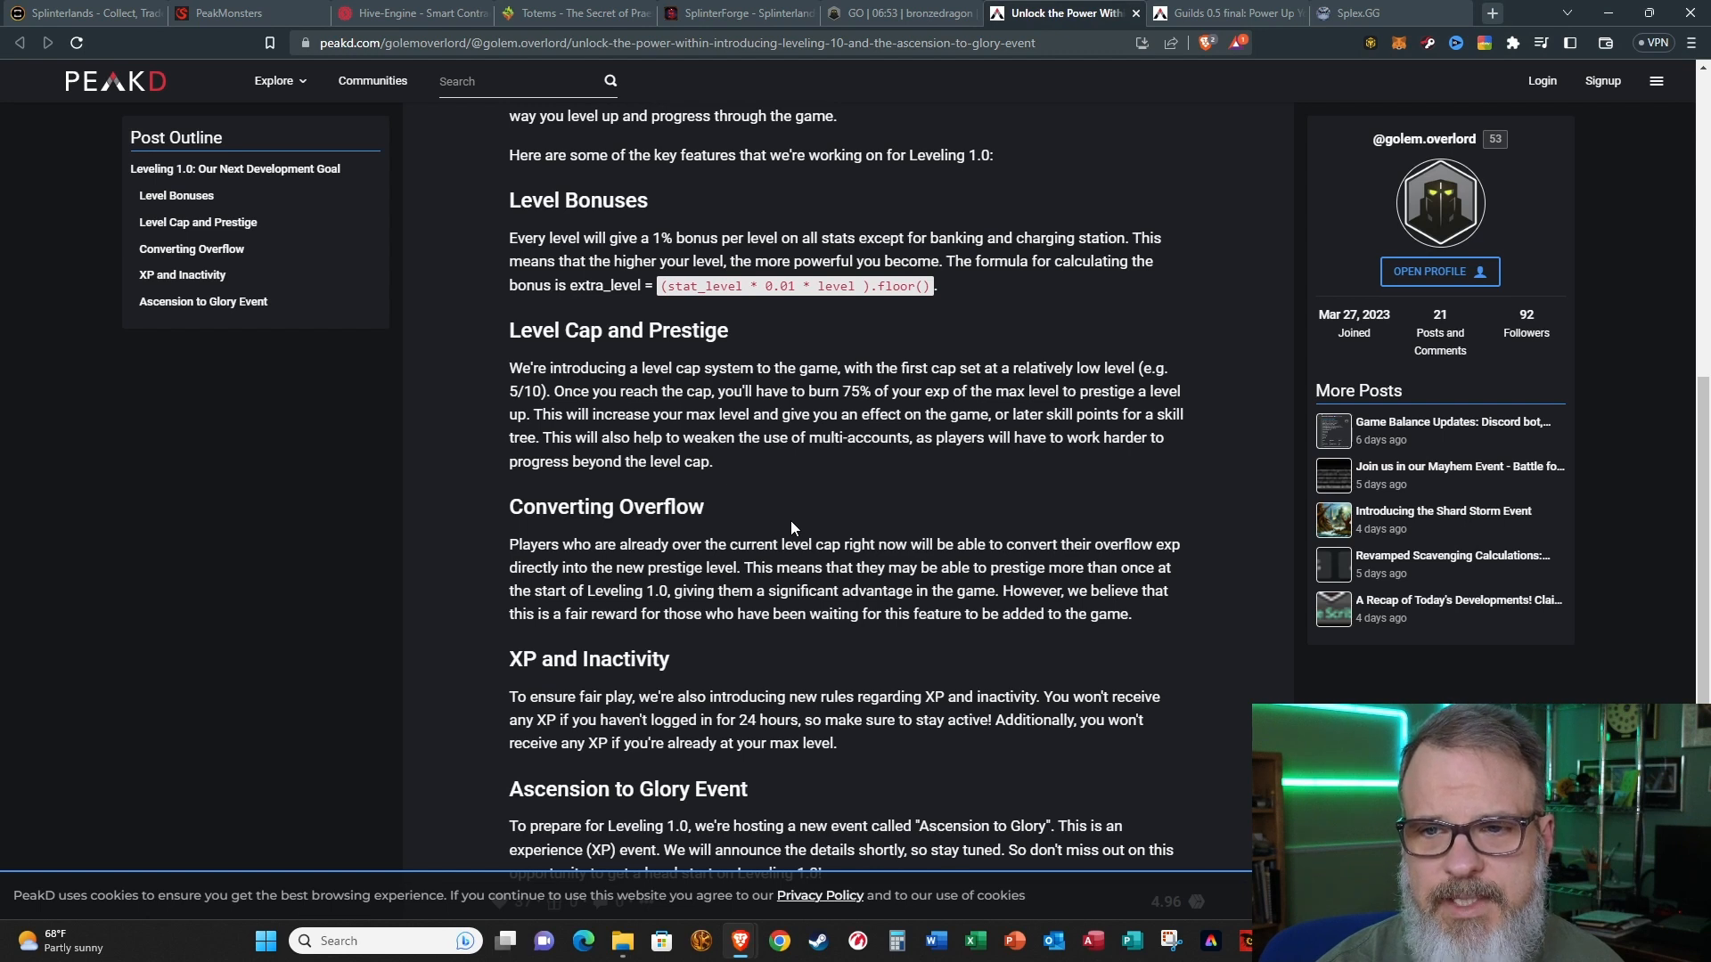
pyautogui.moveTo(776, 477)
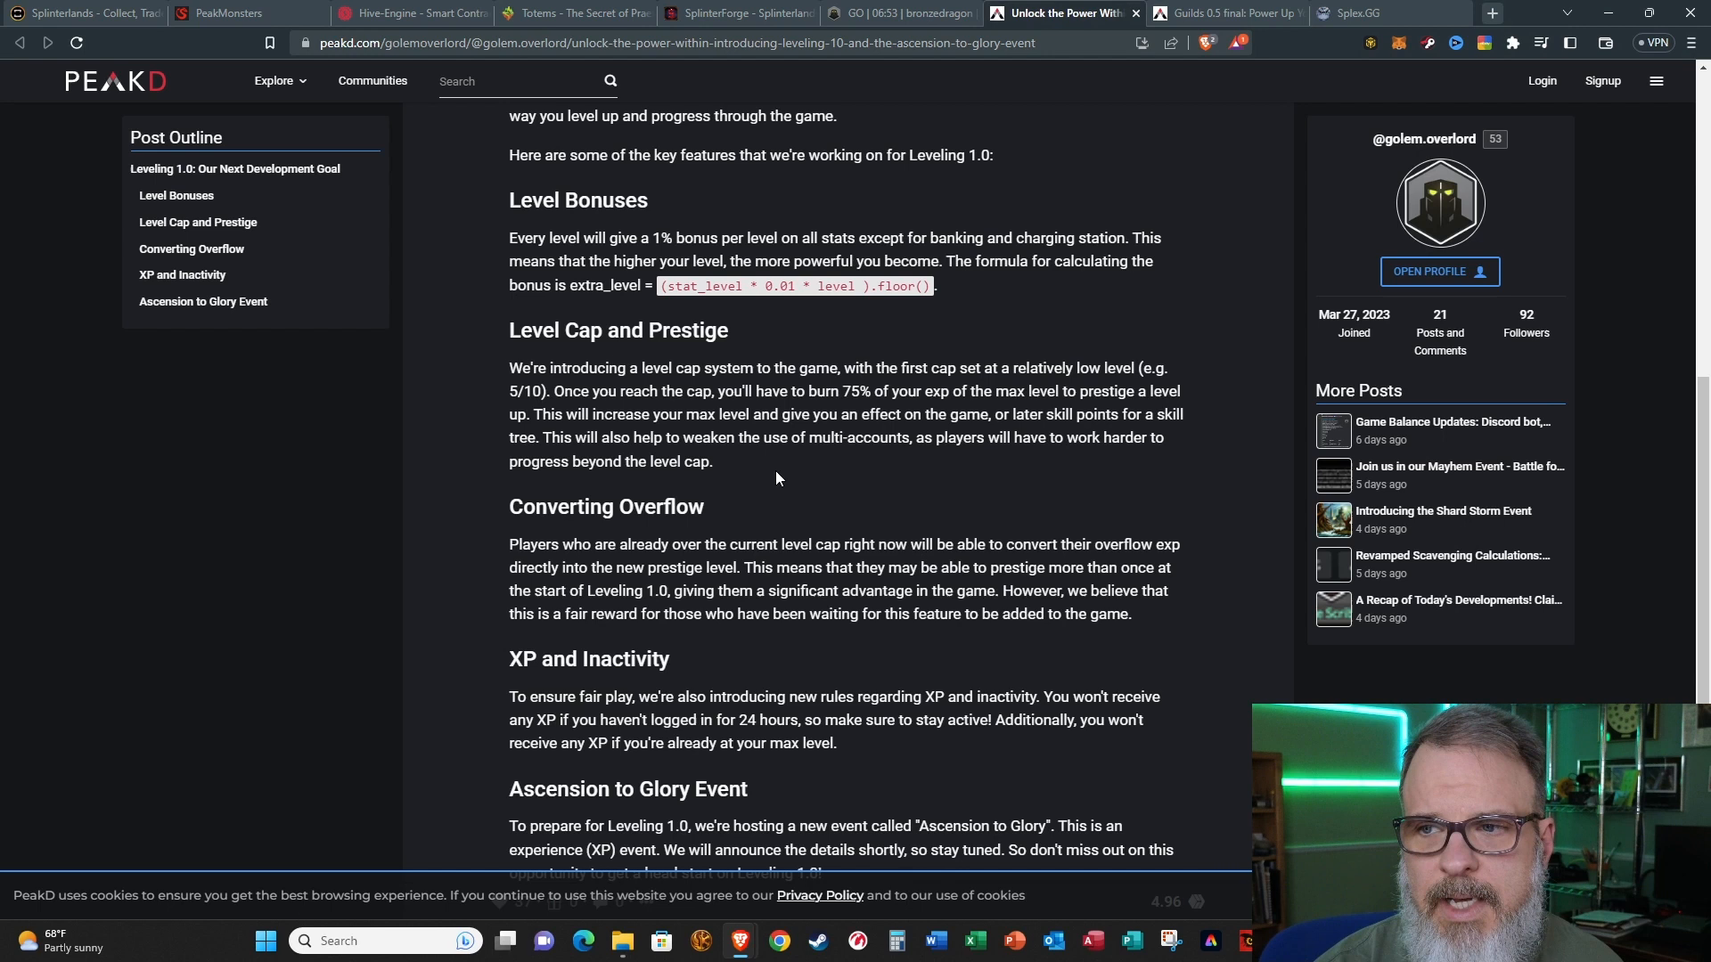
pyautogui.moveTo(786, 478)
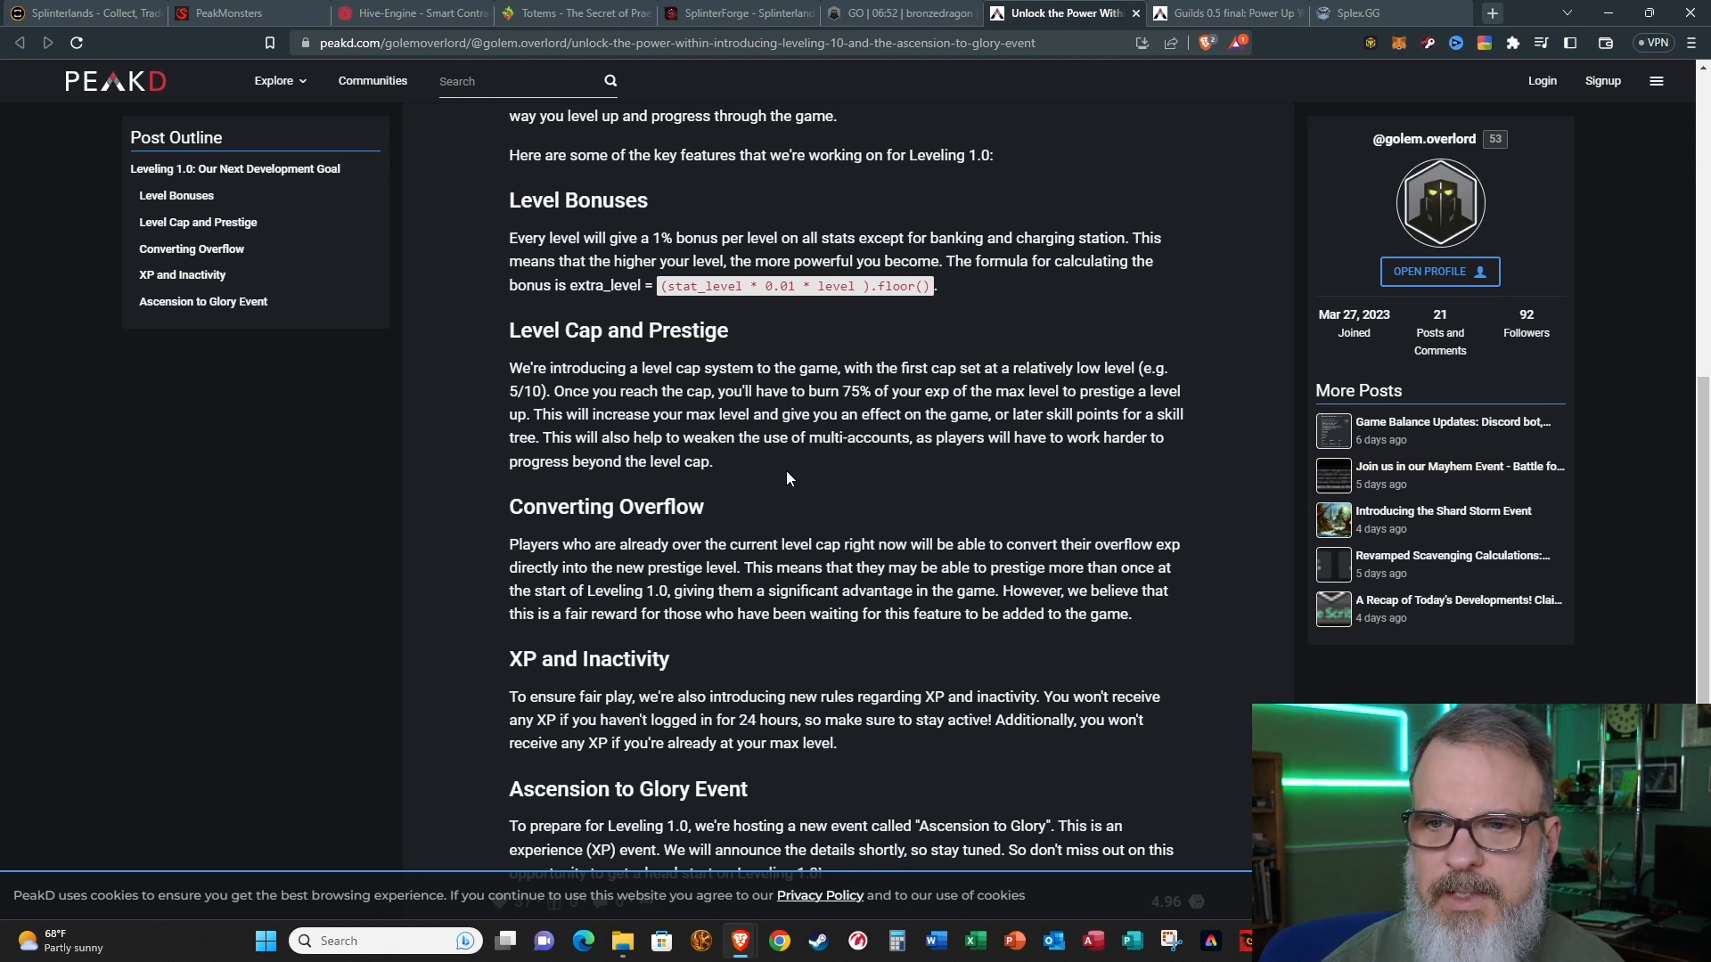
# Step: Scroll to the XP and Inactivity and Ascension to Glory Event sections, reaching the post's tags and votes
pyautogui.scroll(-3)
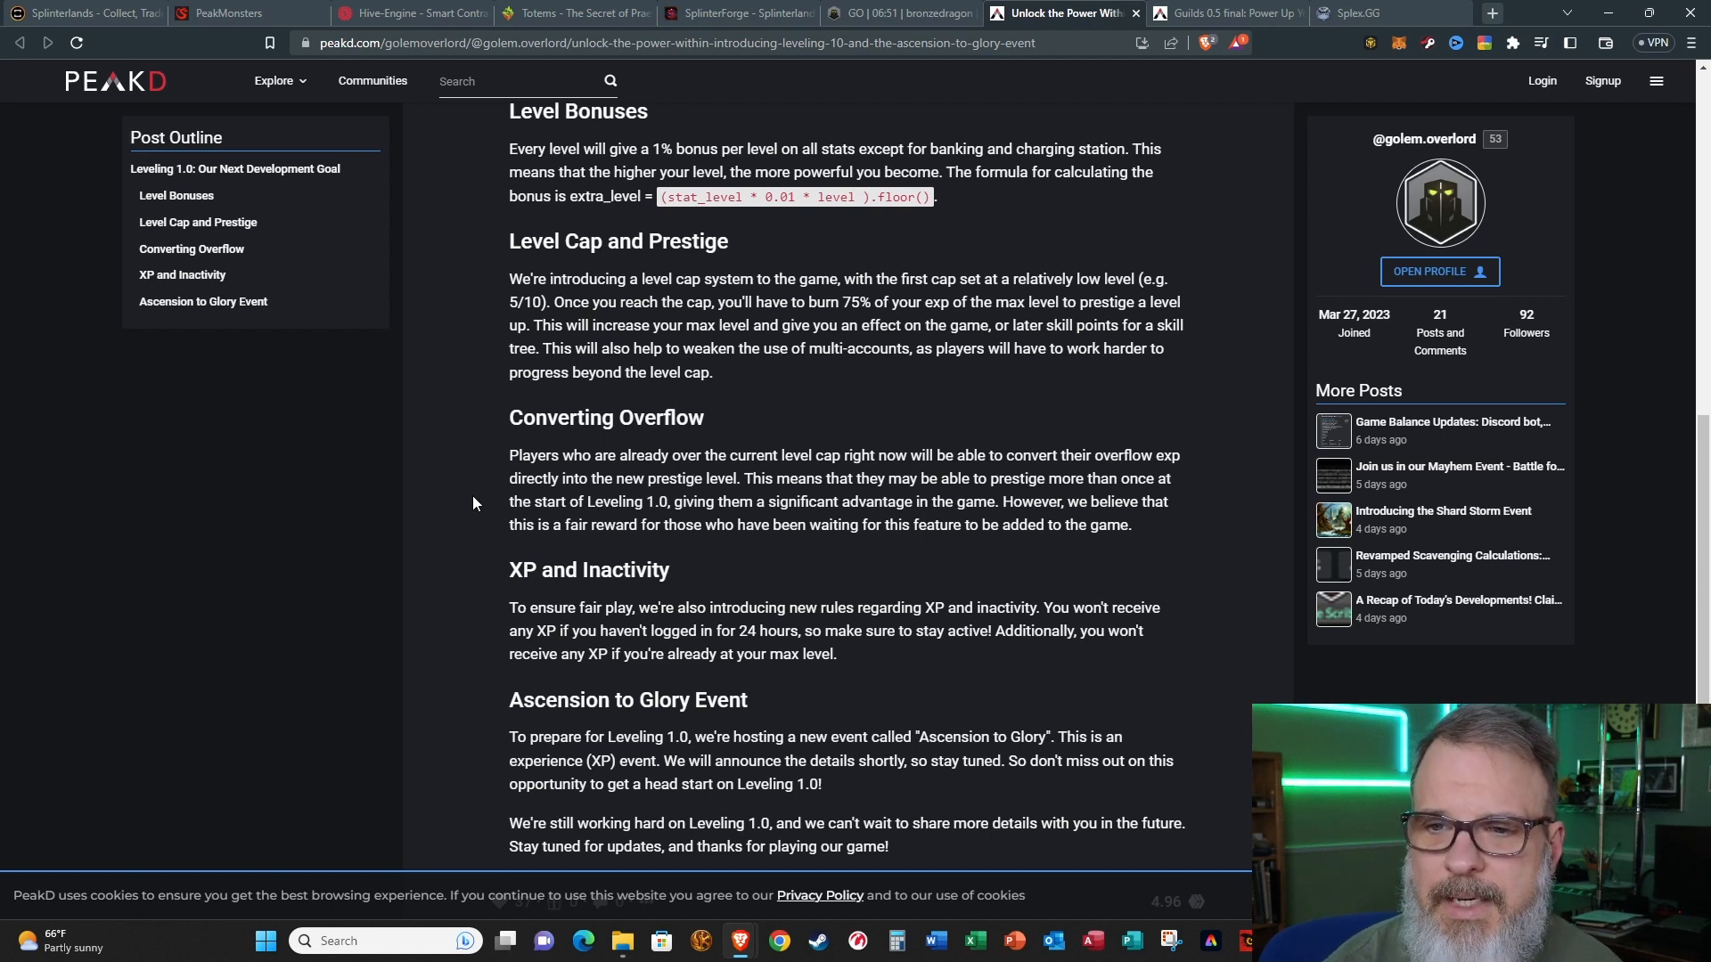
pyautogui.scroll(-3)
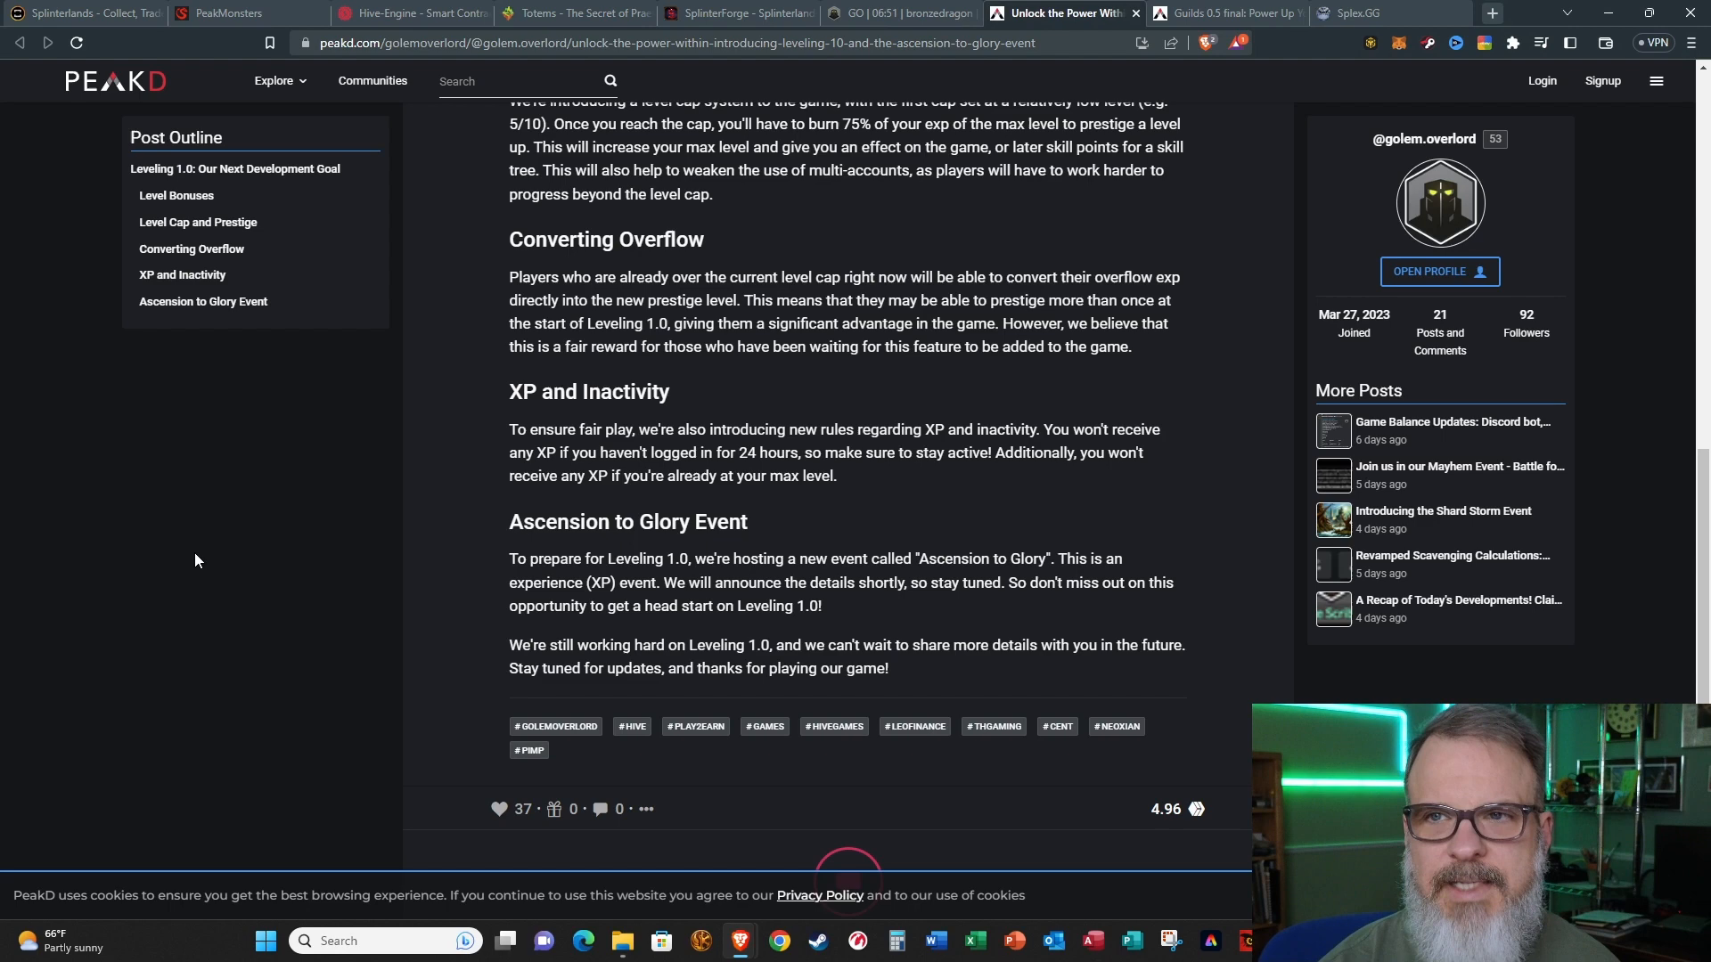
# Step: Switch back to the Golem Overlord dashboard showing Level 3 attributes and the Bronzedragon profile
pyautogui.click(895, 12)
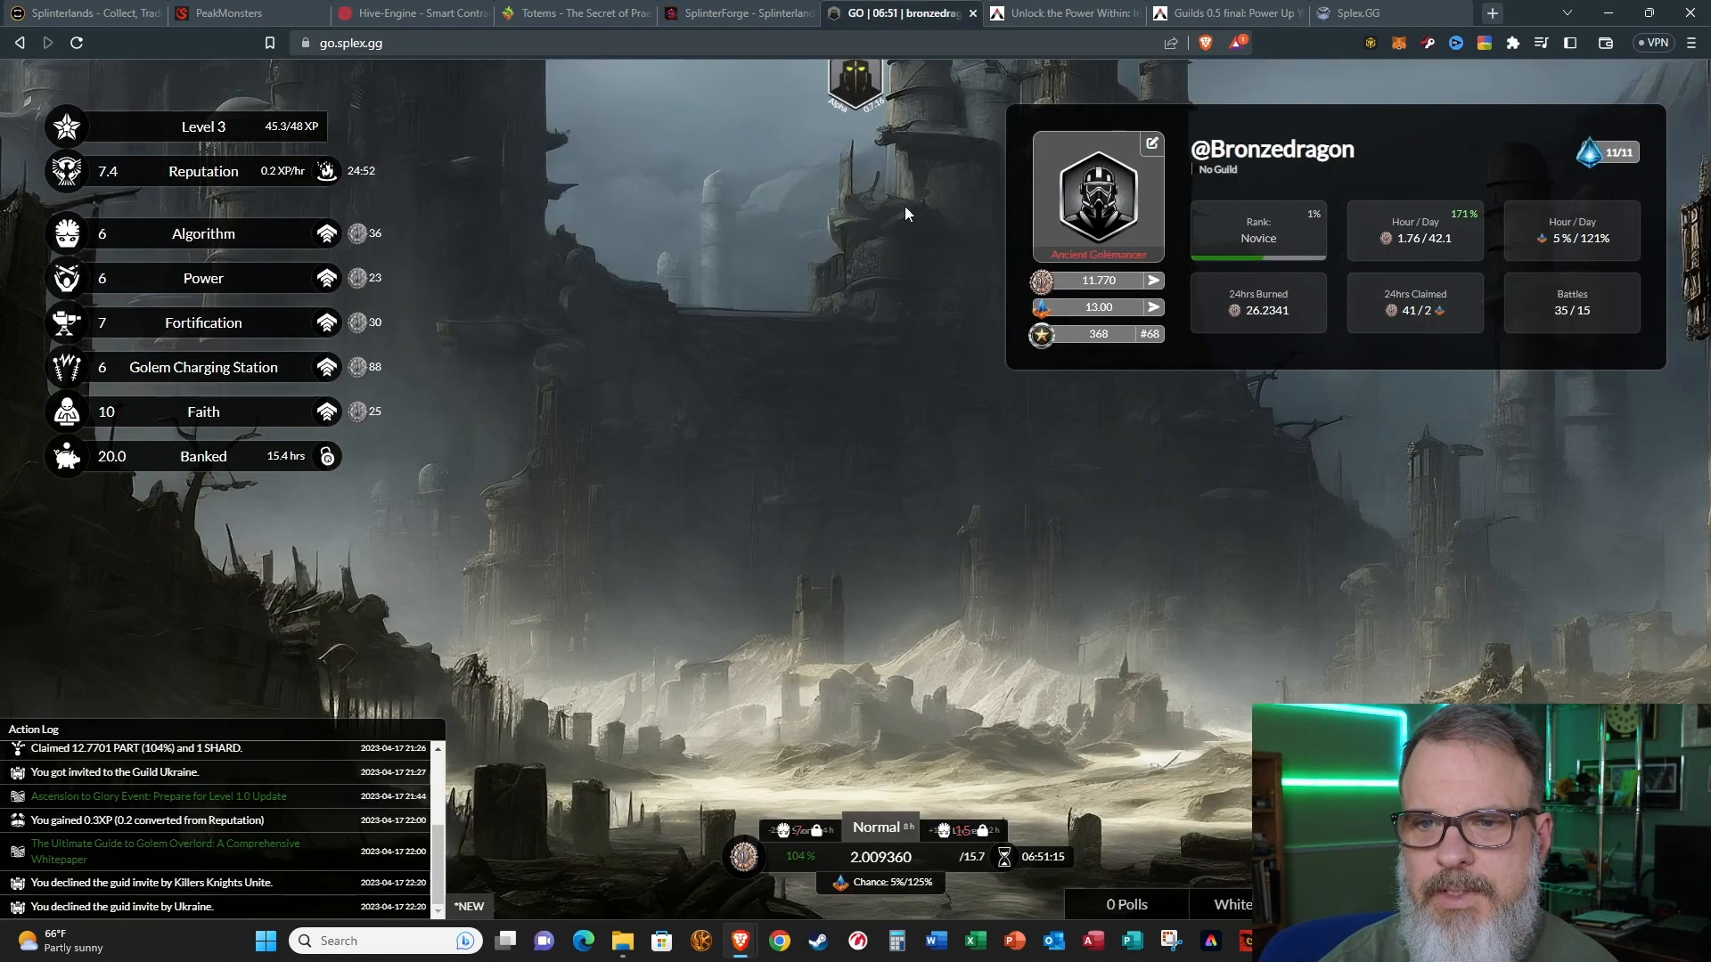
pyautogui.moveTo(889, 864)
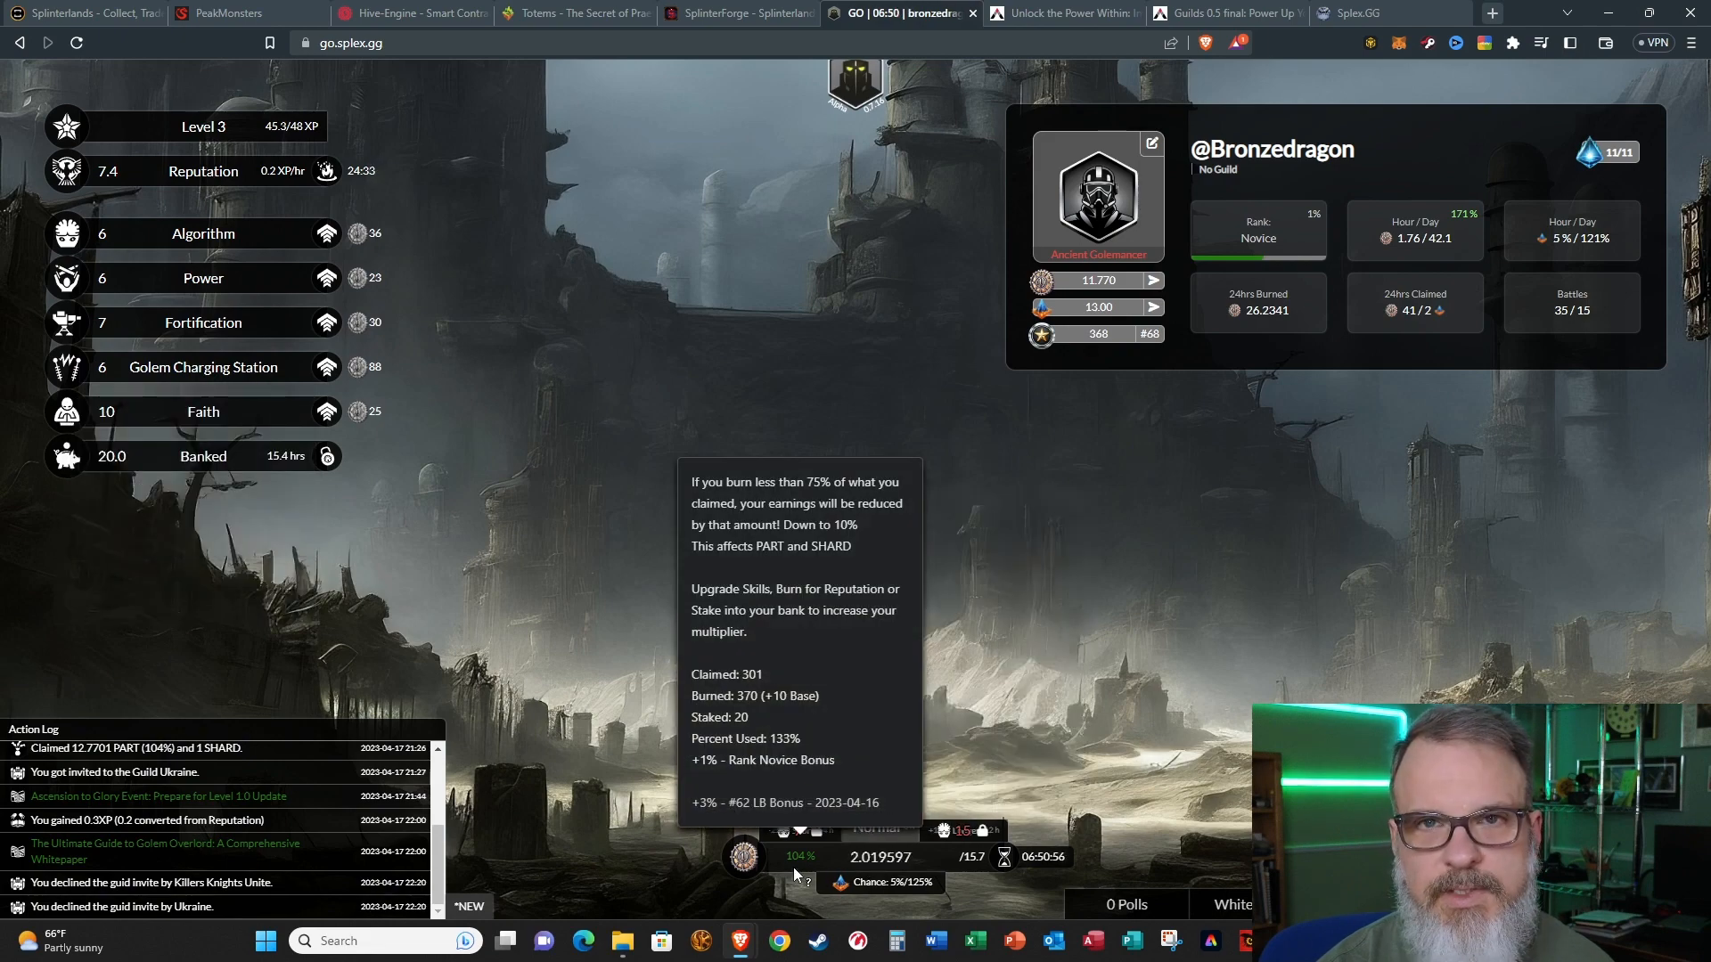
pyautogui.moveTo(745, 670)
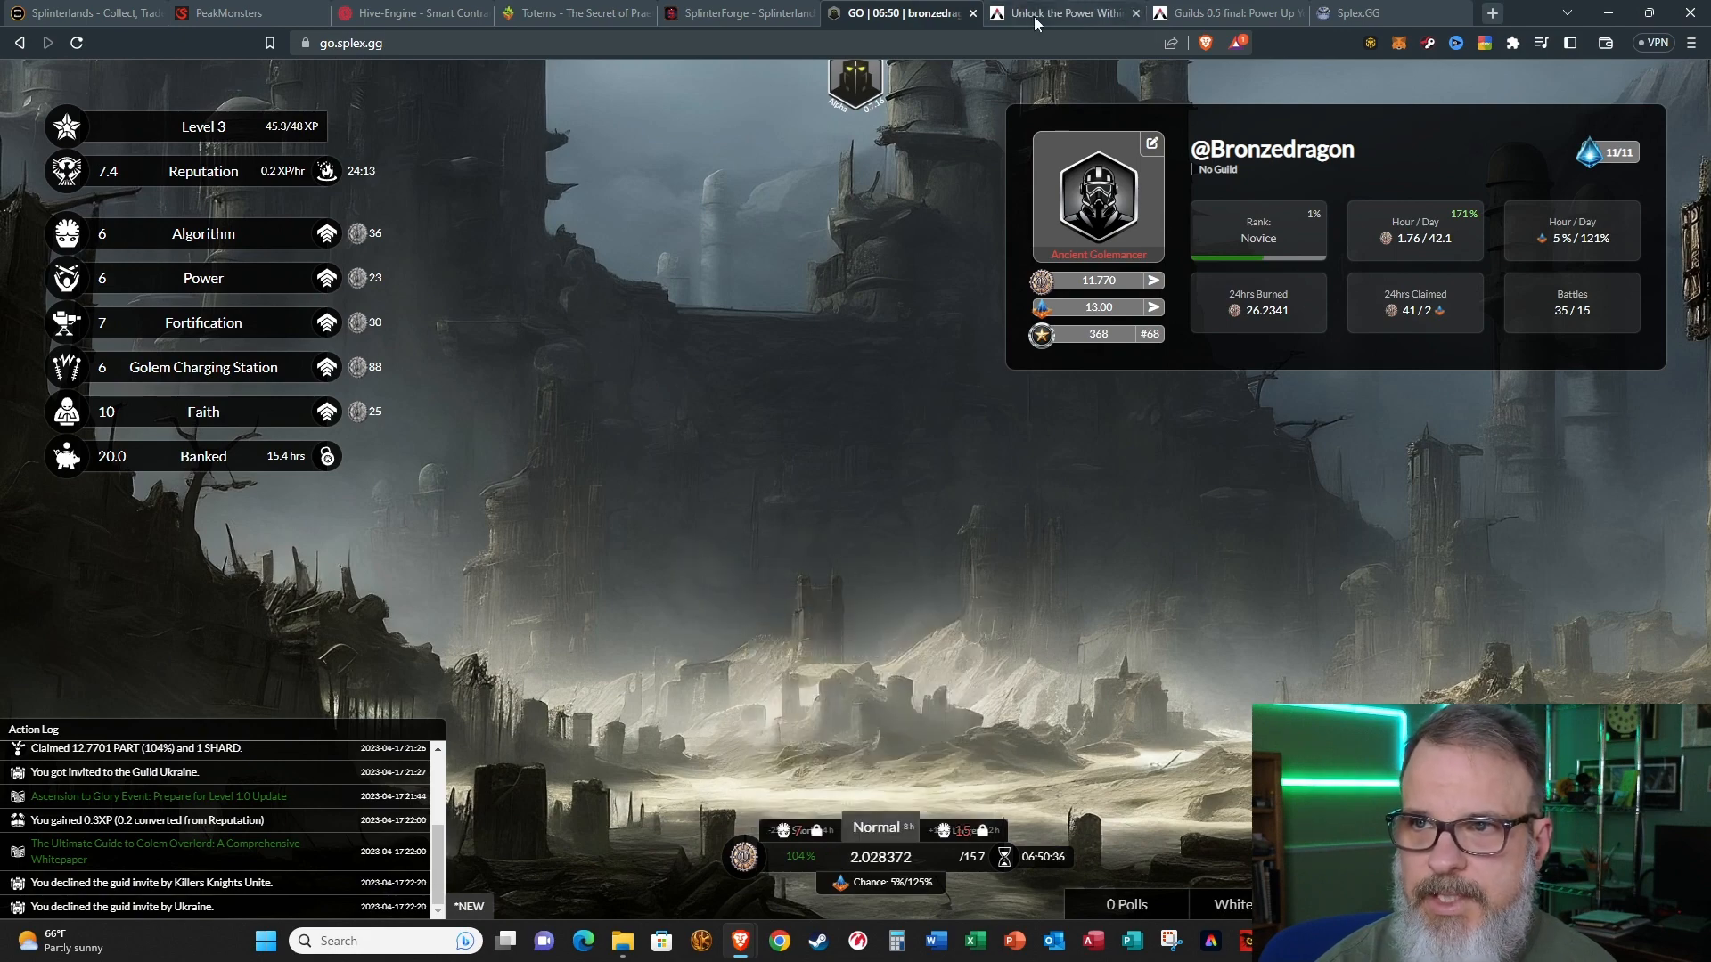
# Step: Return to the Leveling 1.0 post at its Ascension to Glory section and closing note
pyautogui.click(1059, 12)
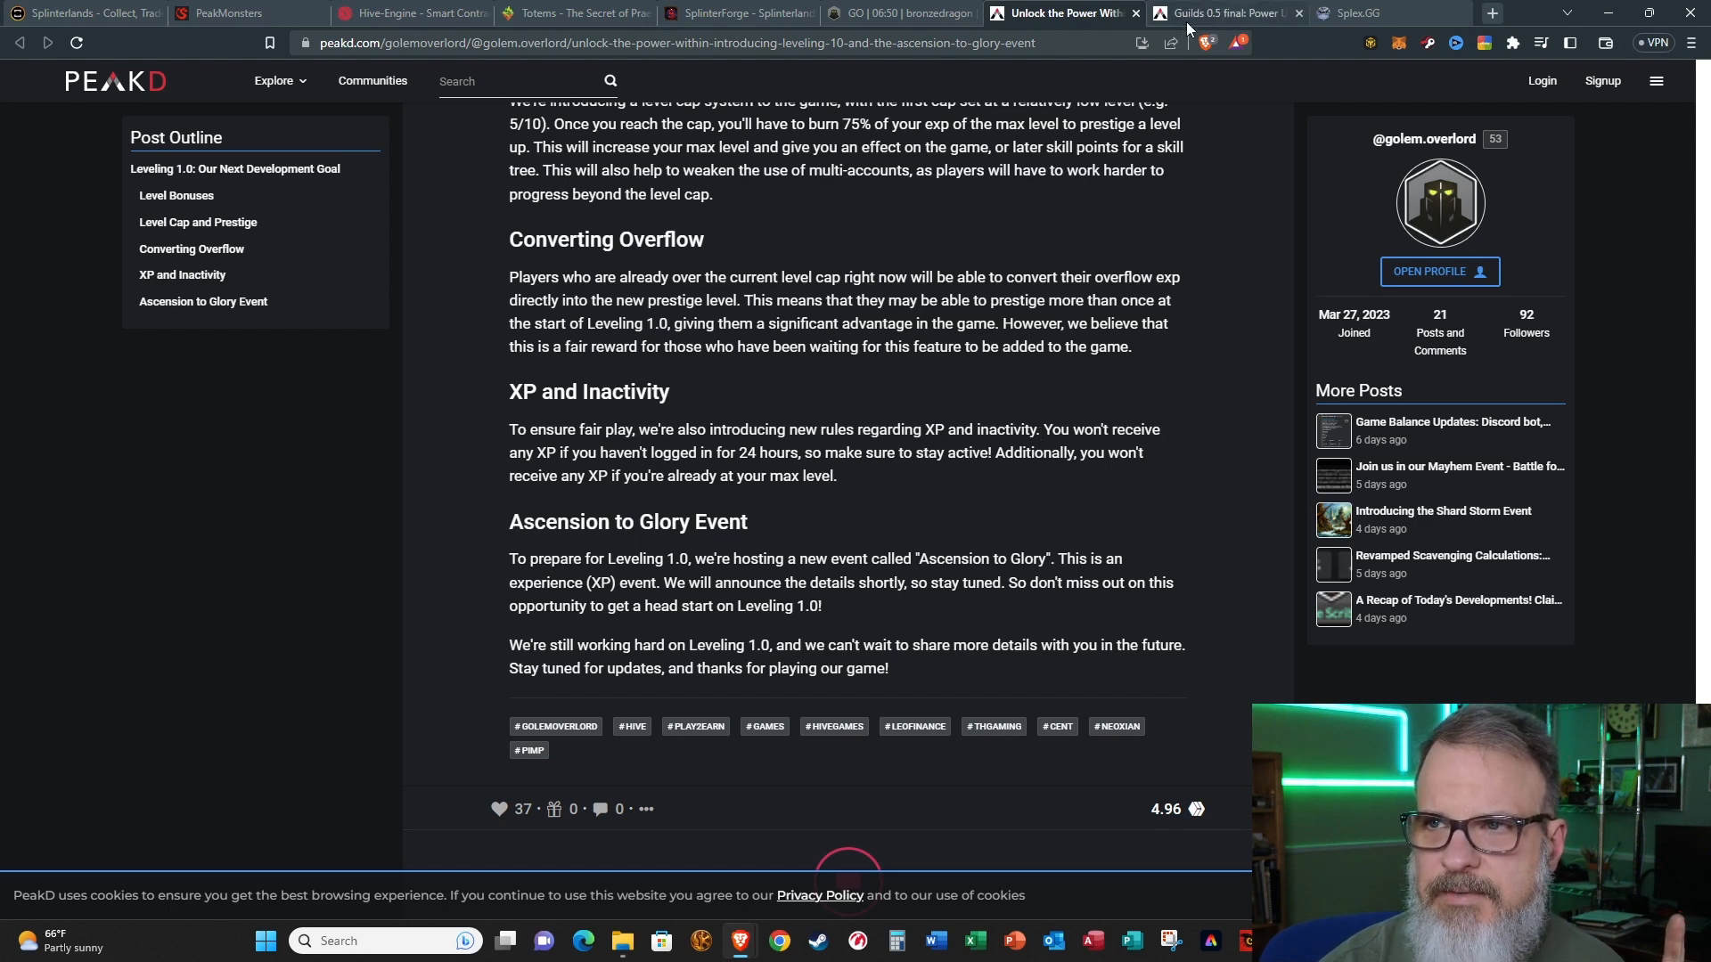
# Step: Switch to the Guilds 0.5 final post with its full-release intro and guild settings image
pyautogui.click(1222, 13)
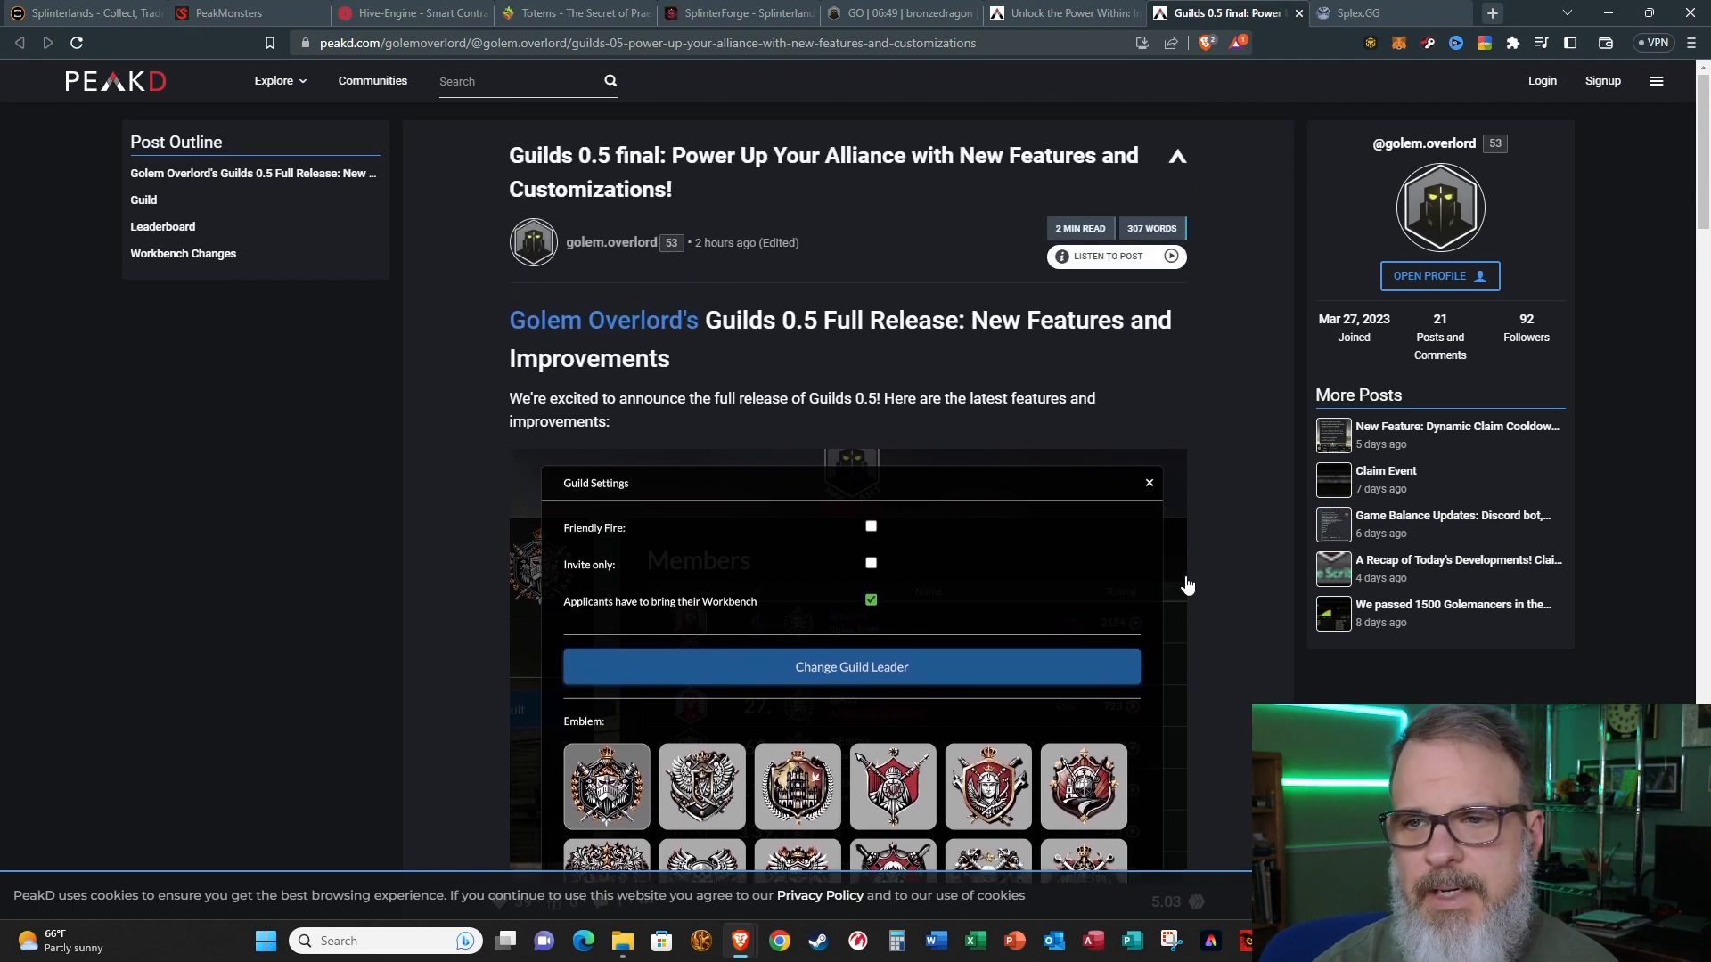
pyautogui.moveTo(1237, 527)
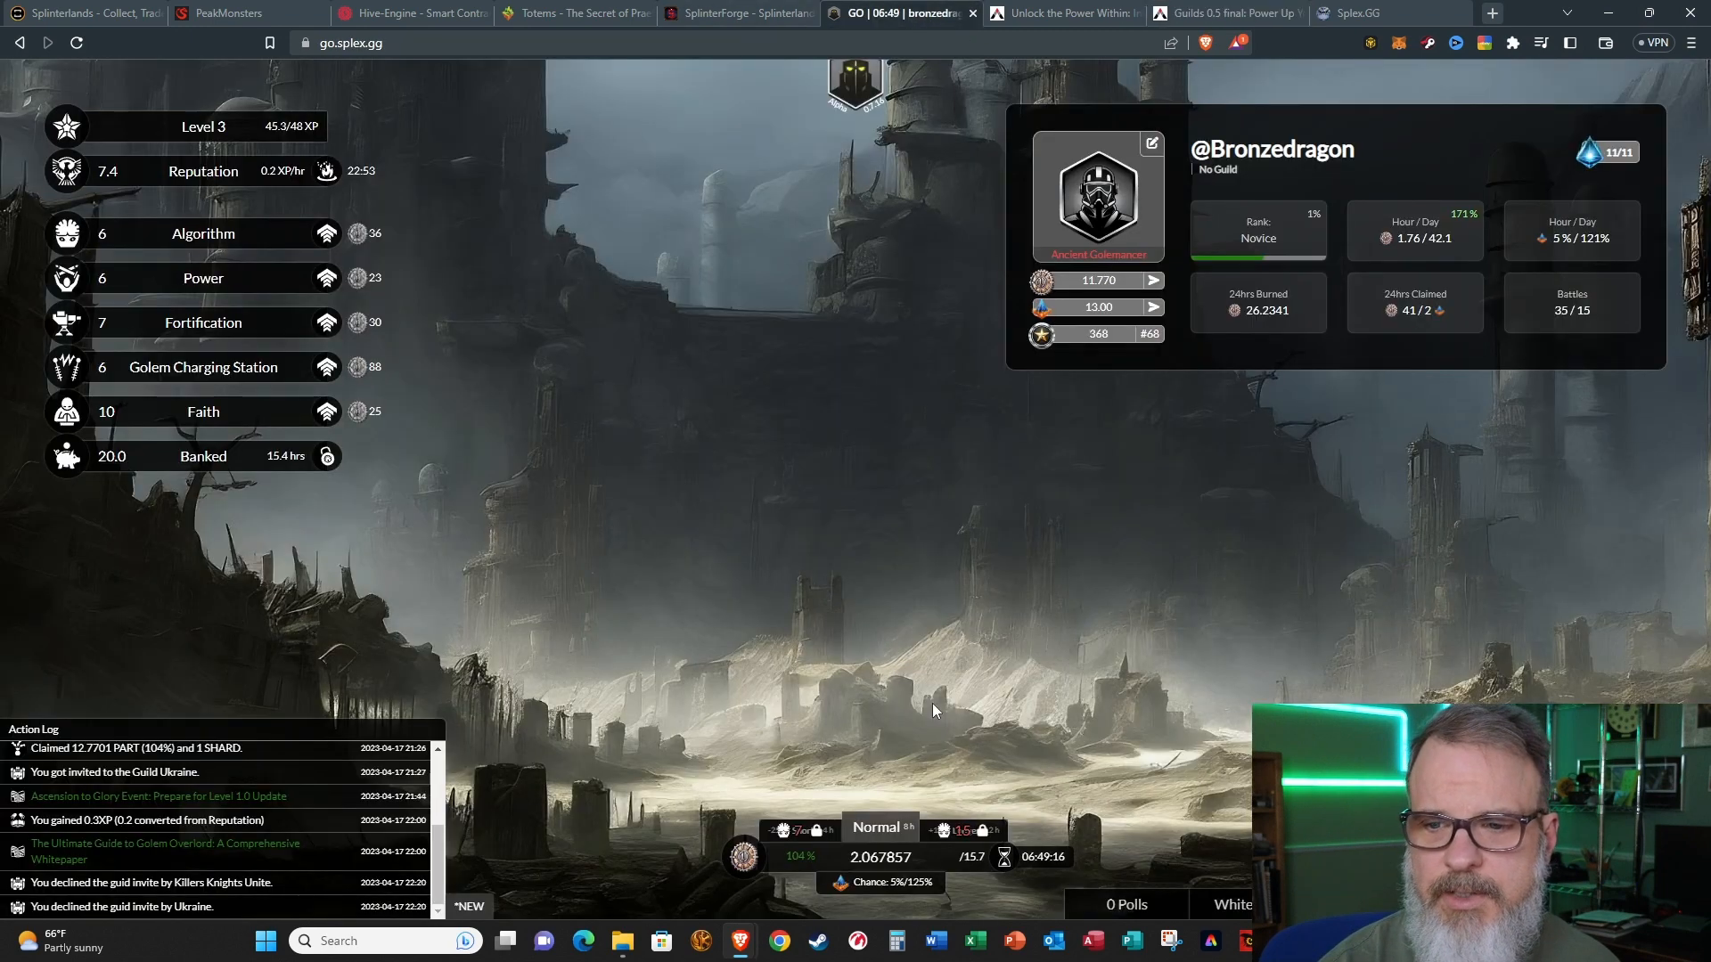
pyautogui.moveTo(802, 858)
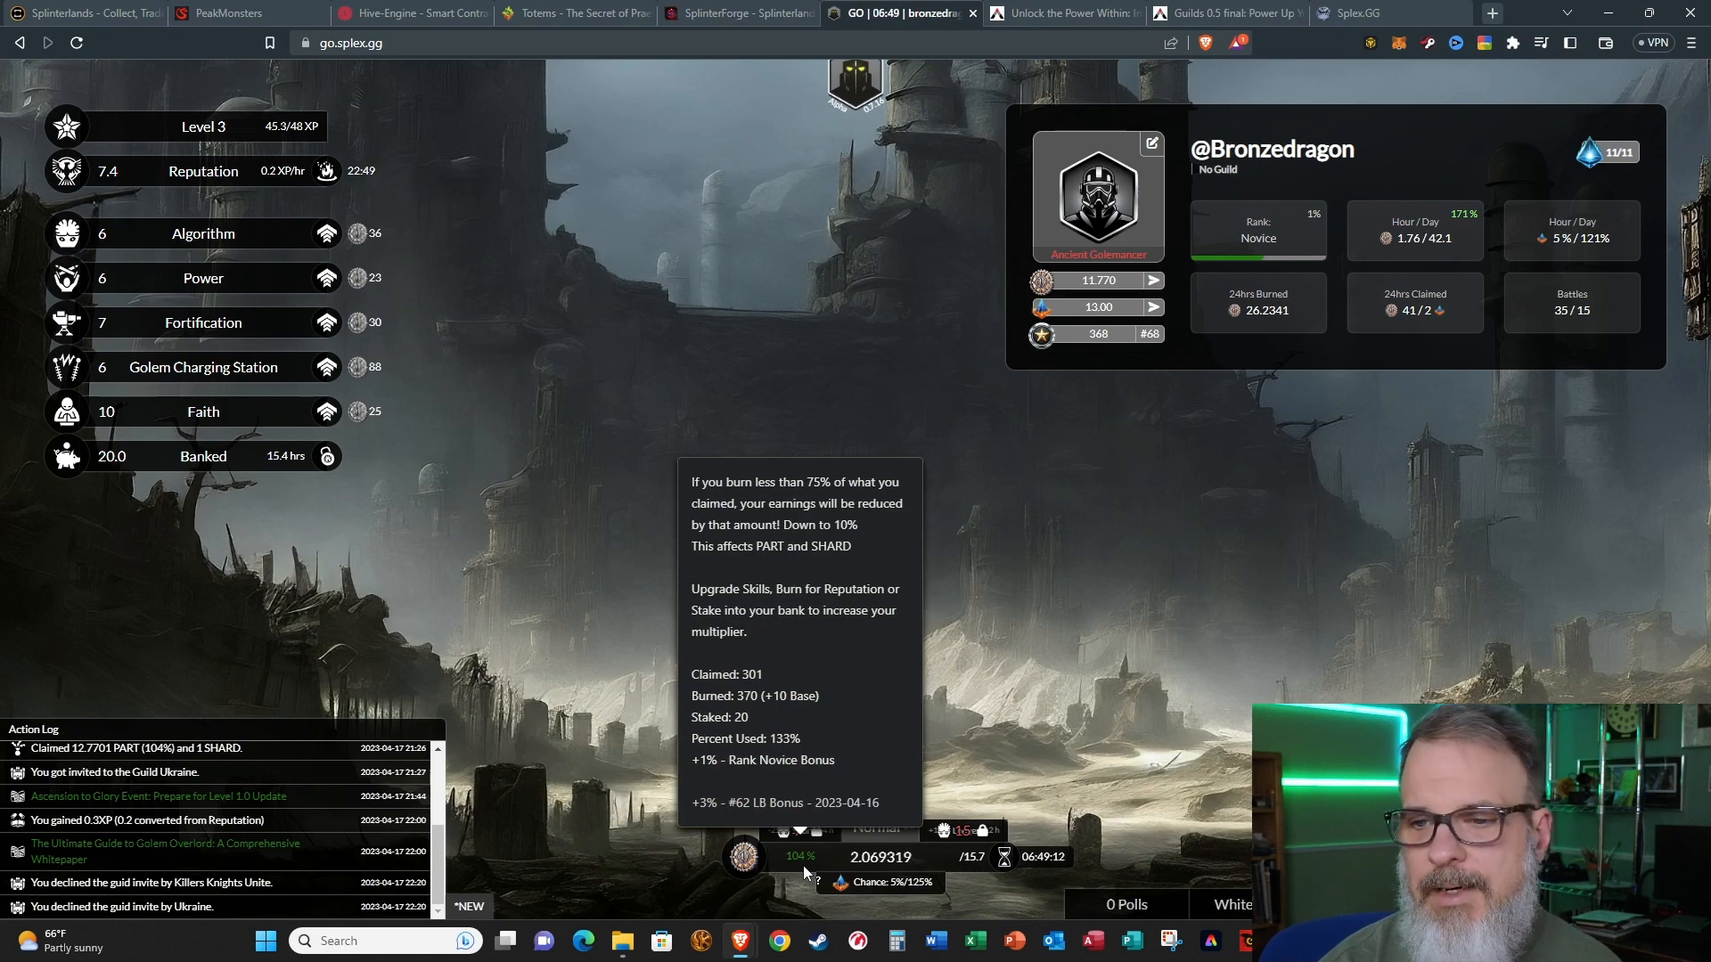
pyautogui.moveTo(820, 738)
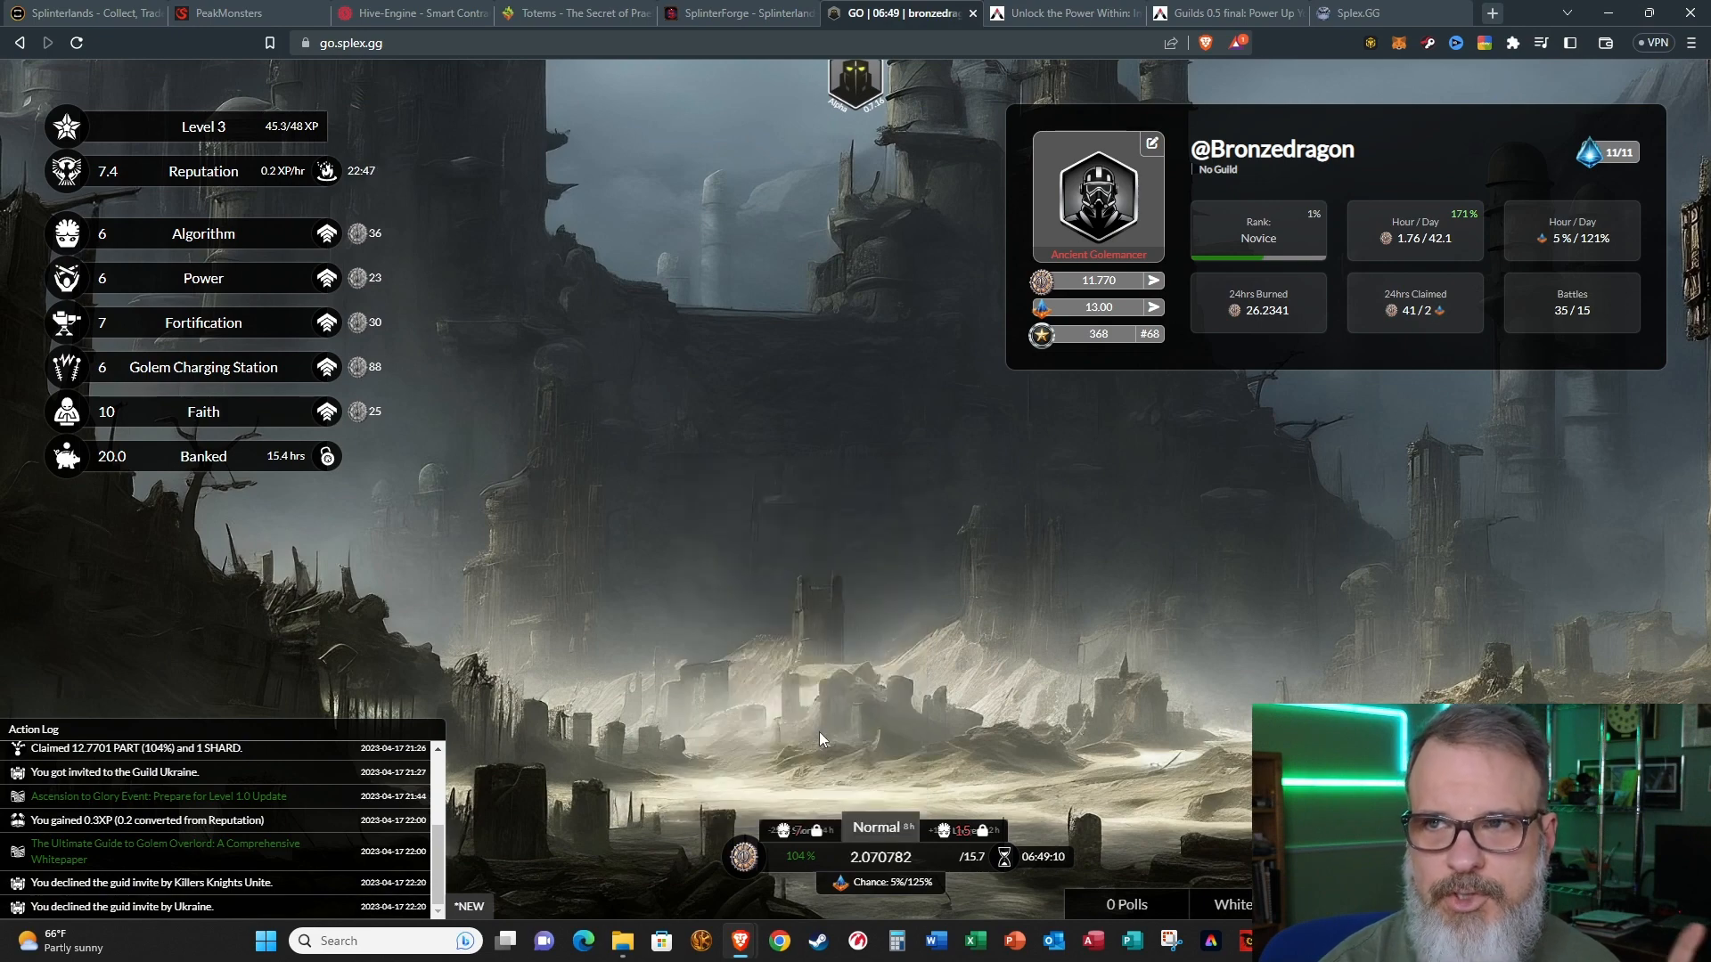
# Step: Return to the Guilds 0.5 post intro after checking the earnings multiplier breakdown
pyautogui.click(1222, 13)
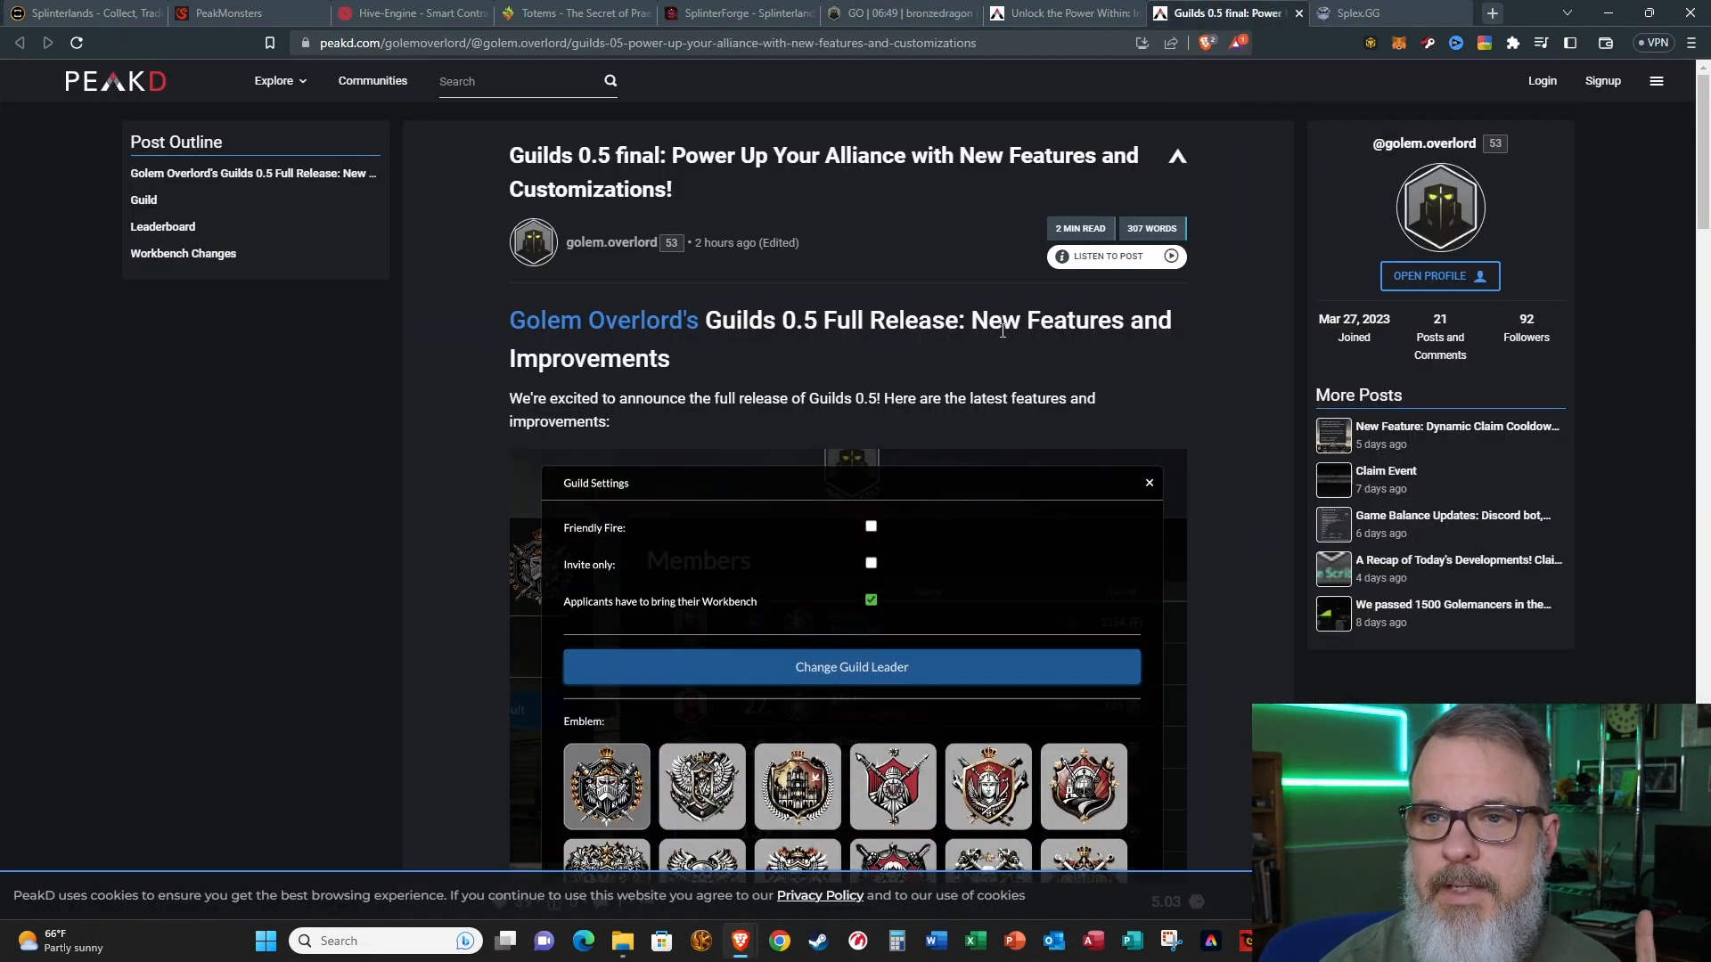
pyautogui.moveTo(1188, 565)
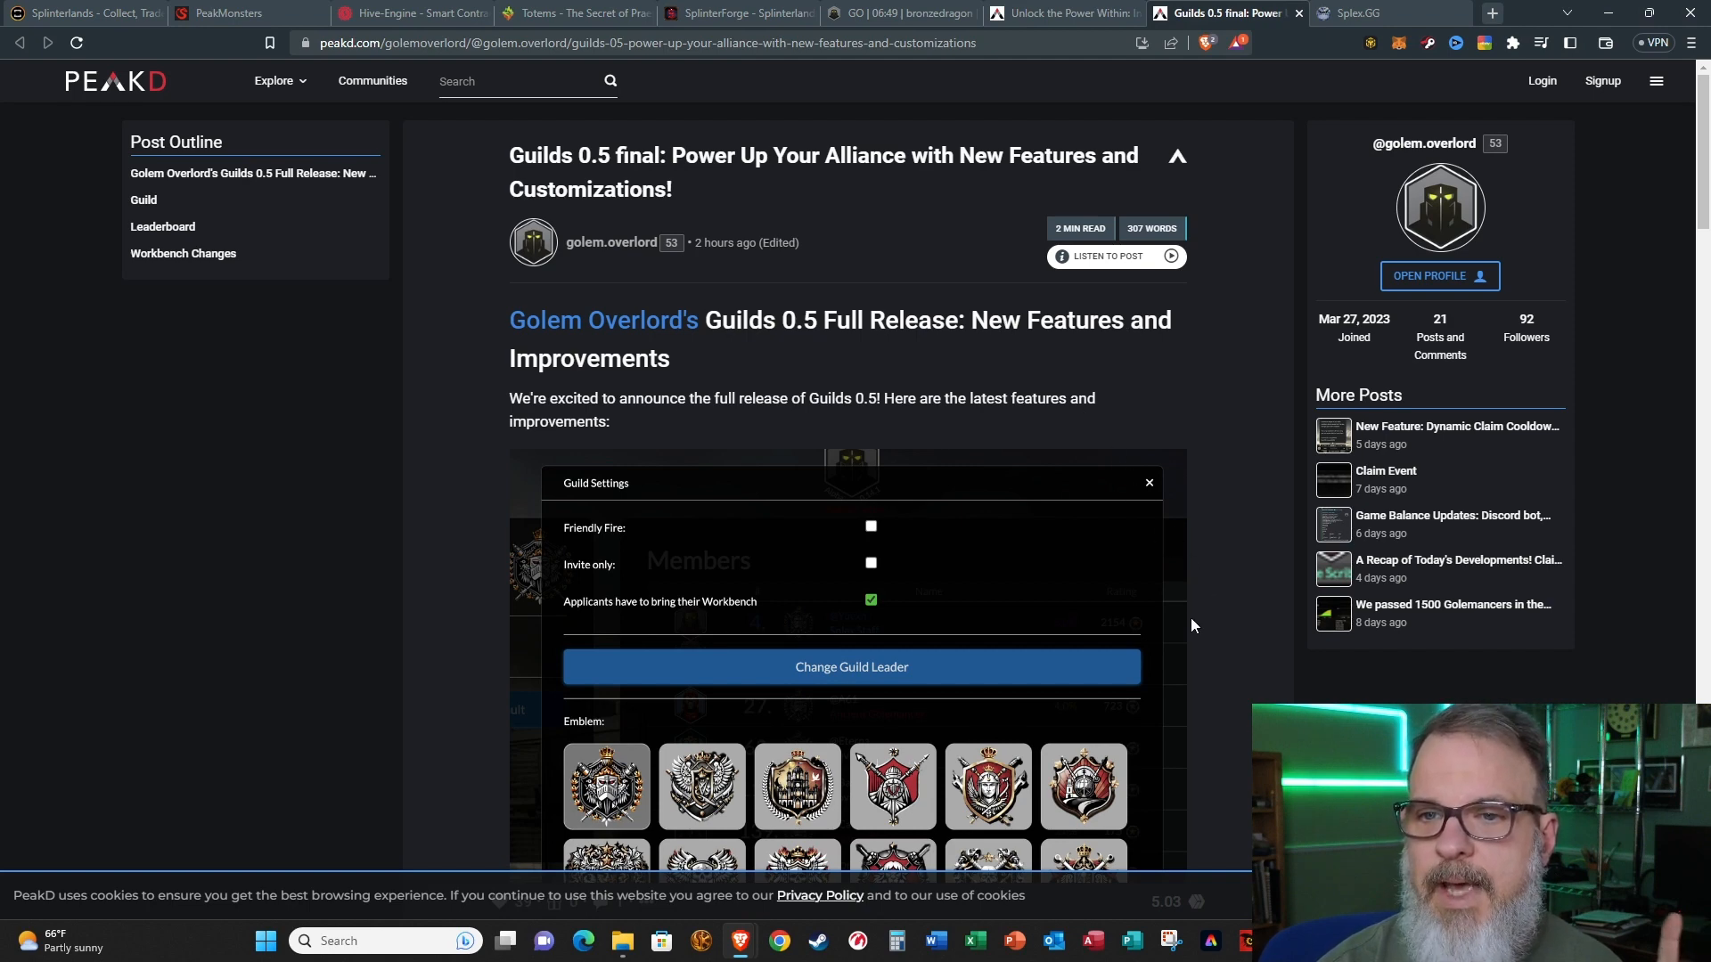
# Step: Scroll to the Guild Settings image with its options and emblems and the Guild section start
pyautogui.scroll(-3)
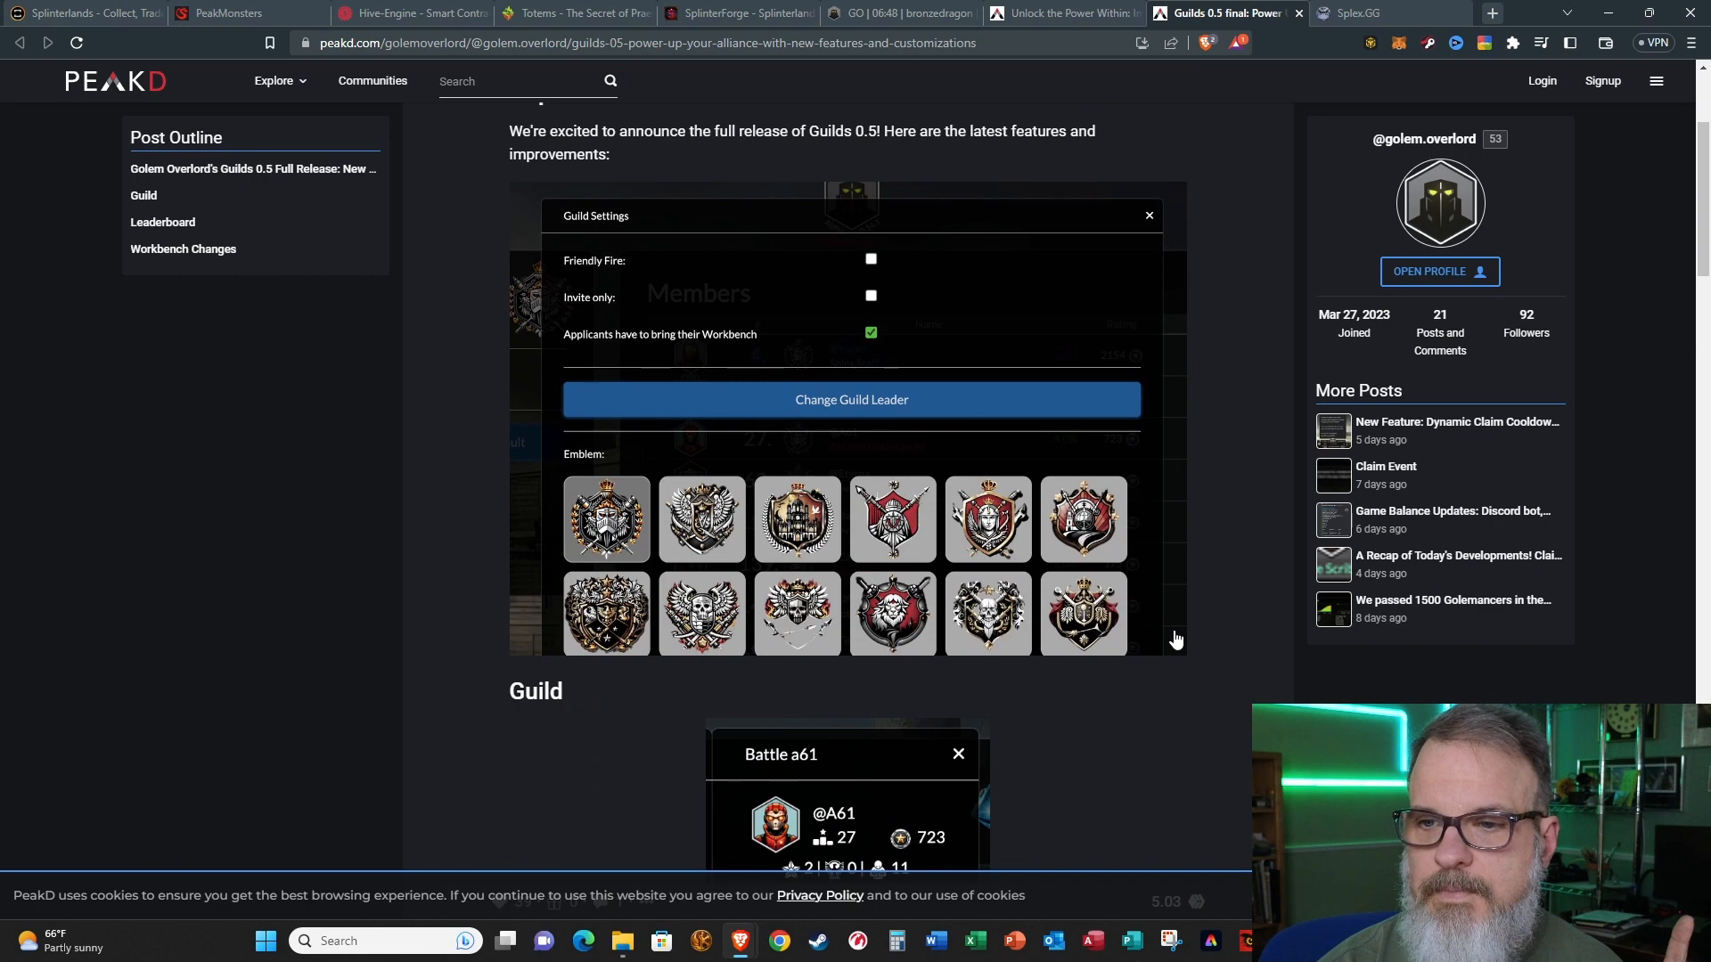
pyautogui.moveTo(1135, 622)
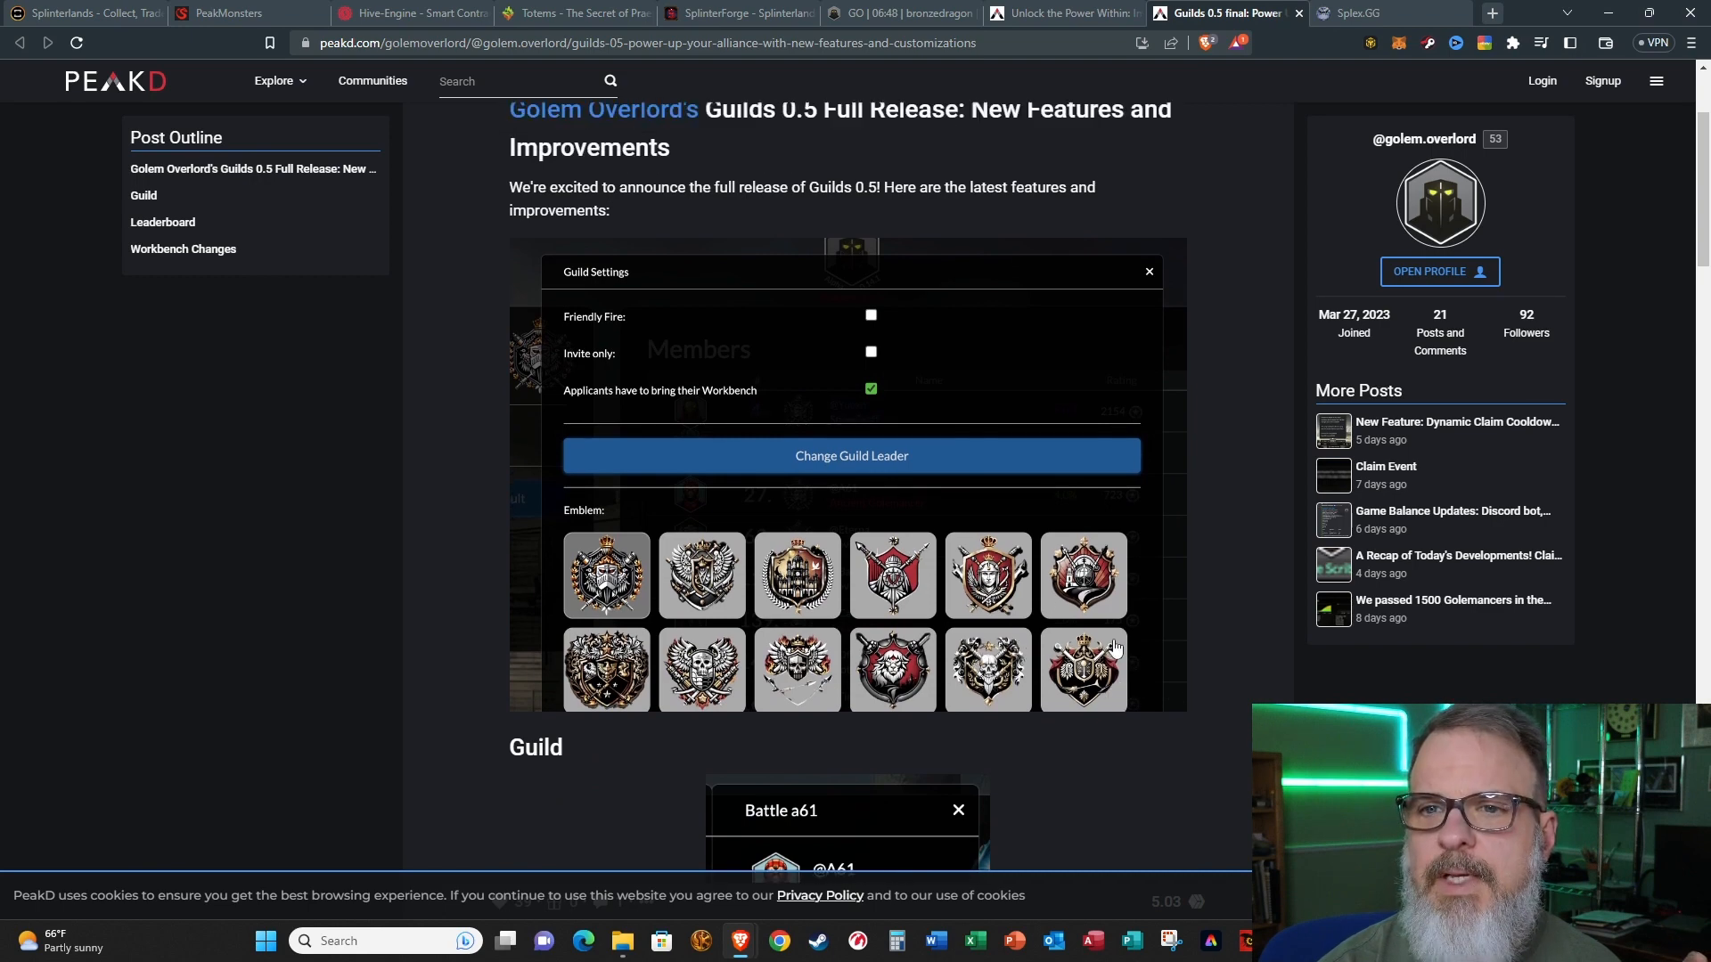
pyautogui.scroll(-3)
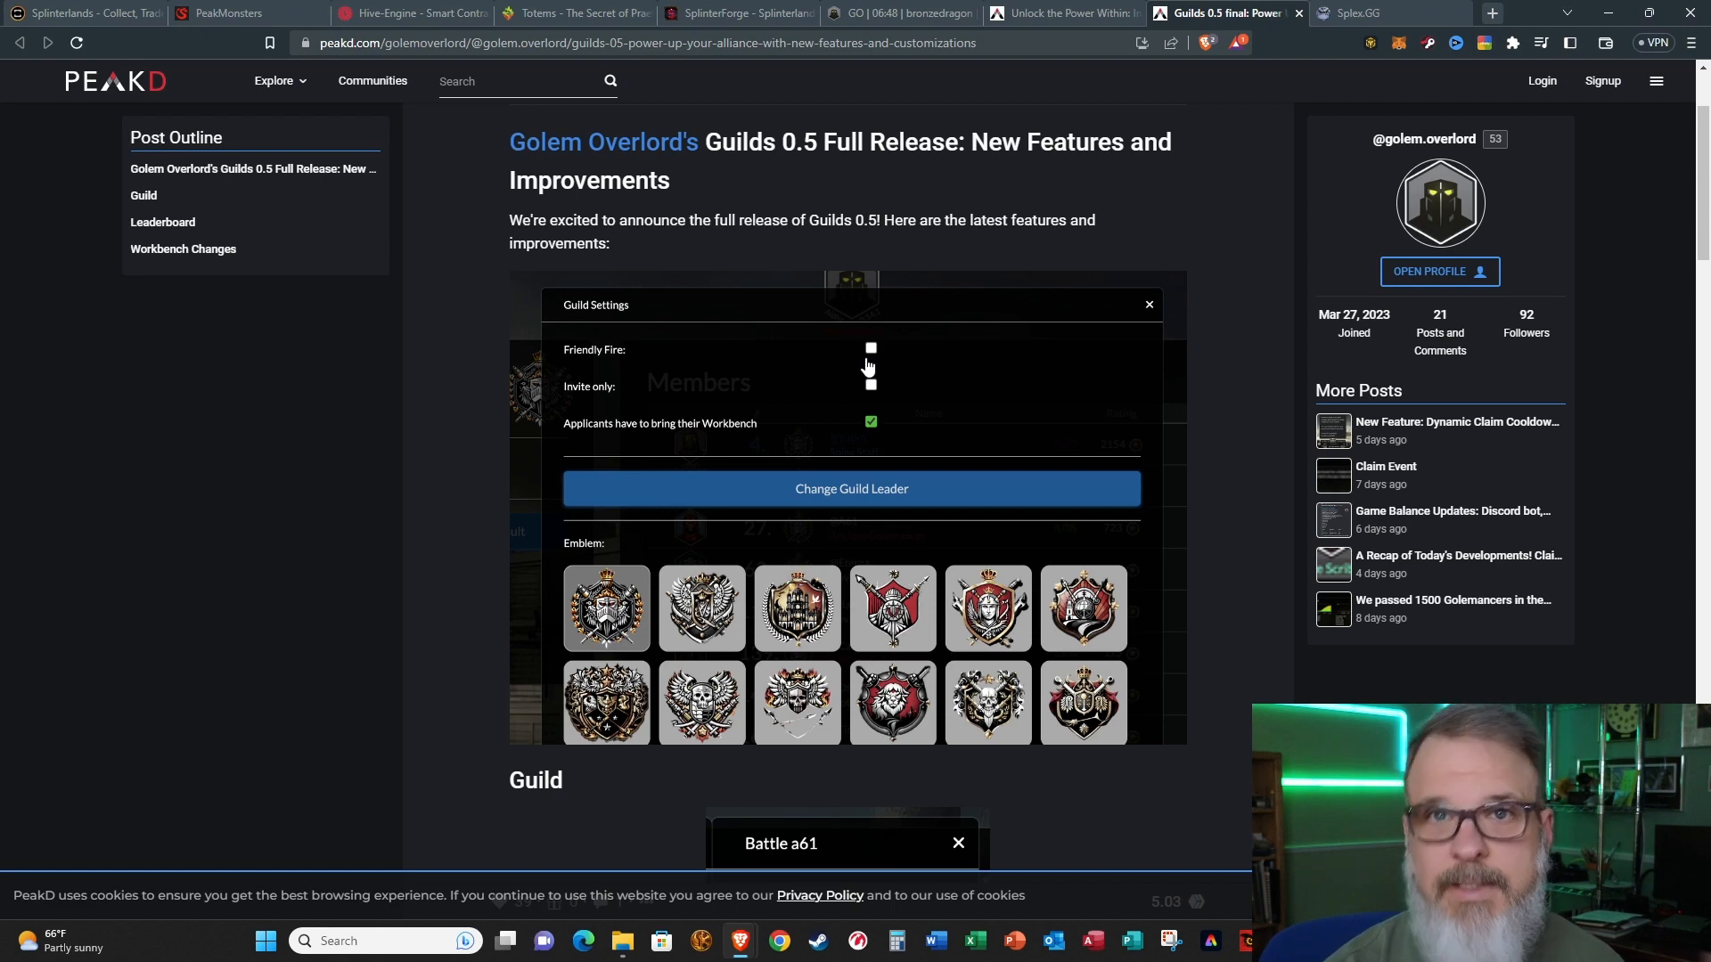
pyautogui.moveTo(920, 366)
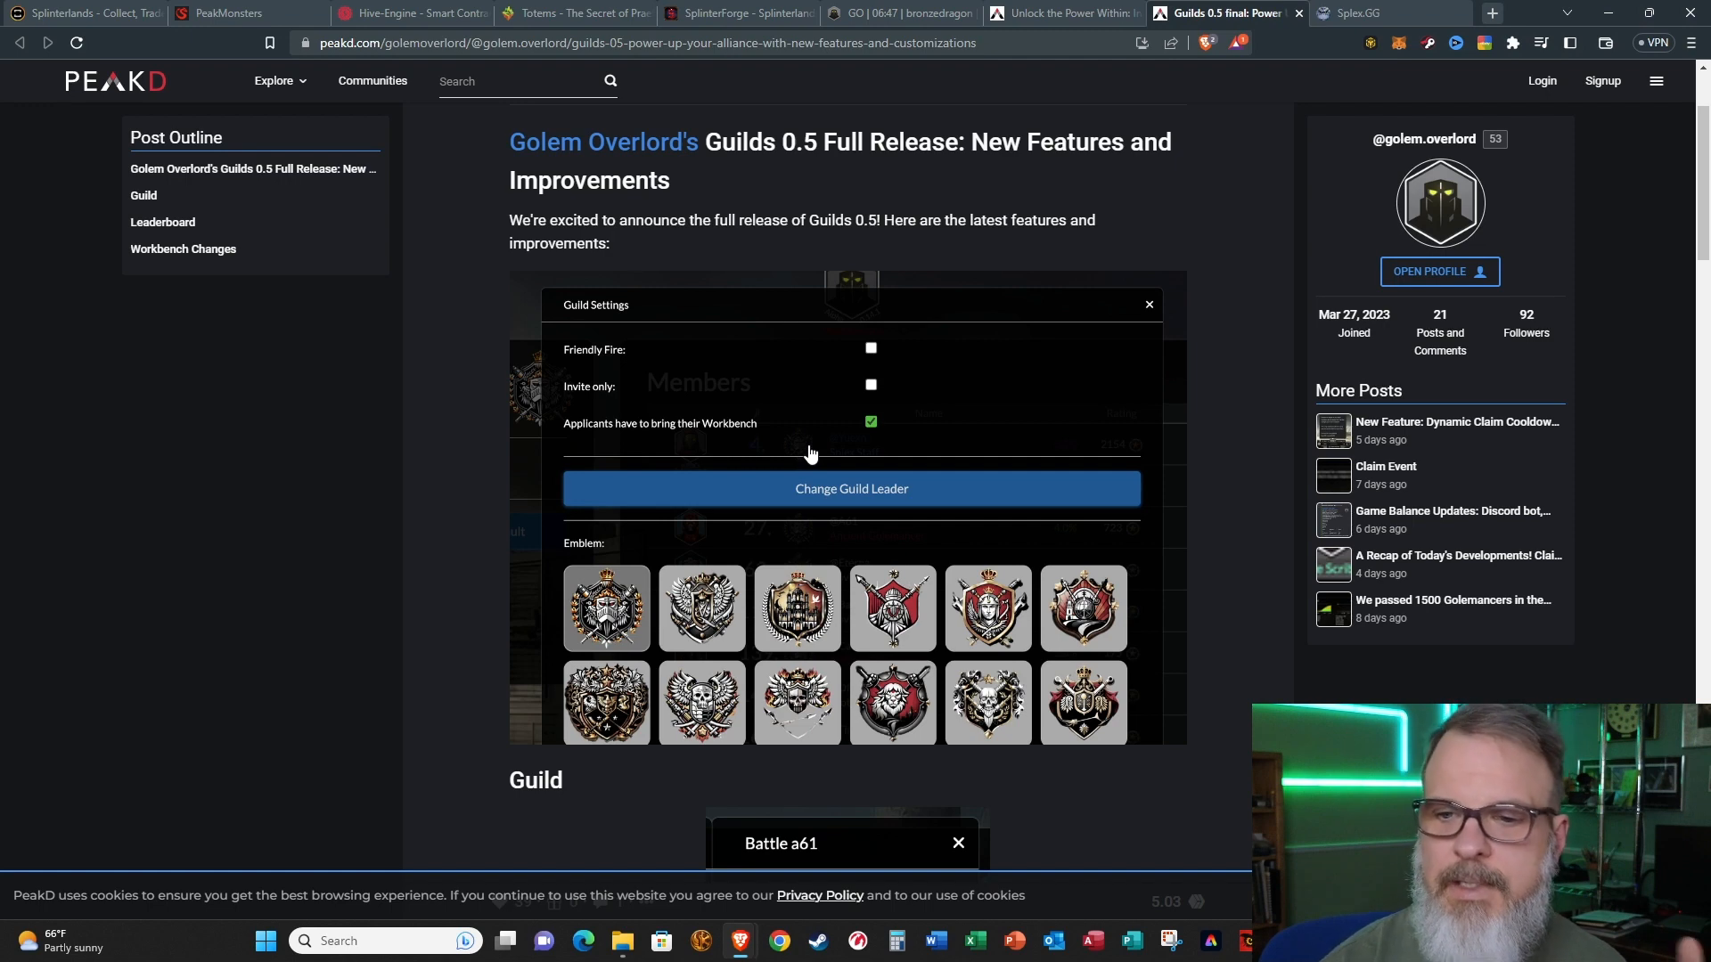
# Step: Scroll past the guild switches, Guild Invites and Change Guild Leader notes to the Leaderboard section
pyautogui.scroll(-3)
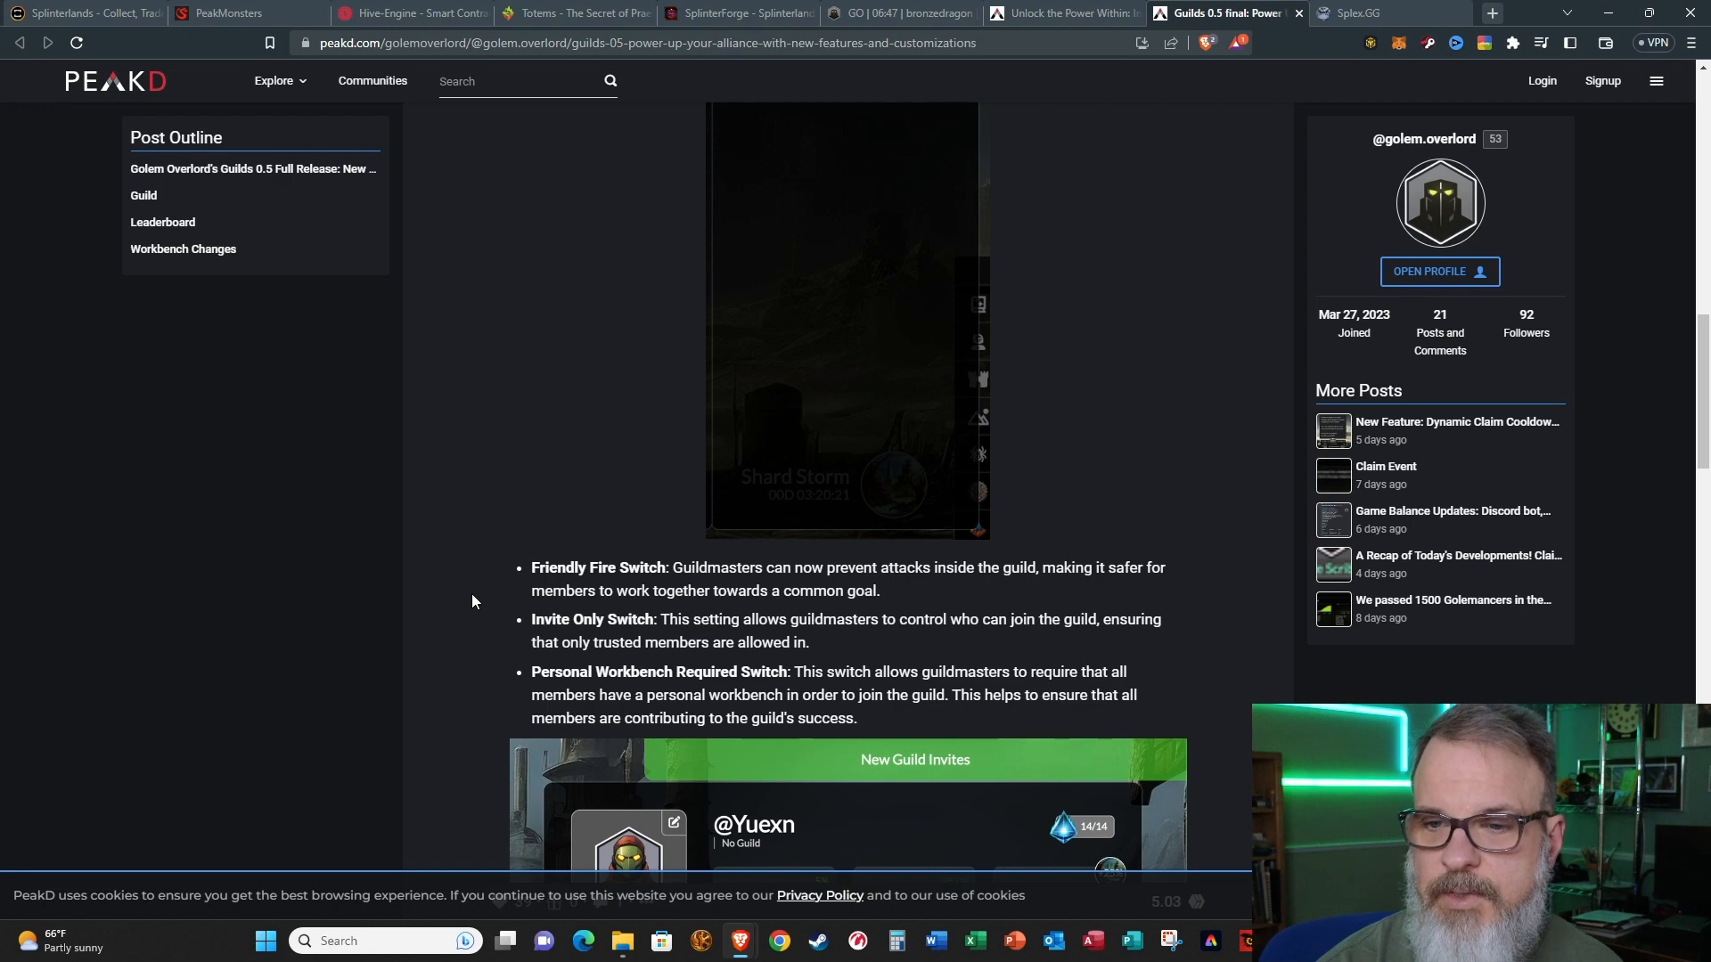
pyautogui.scroll(-3)
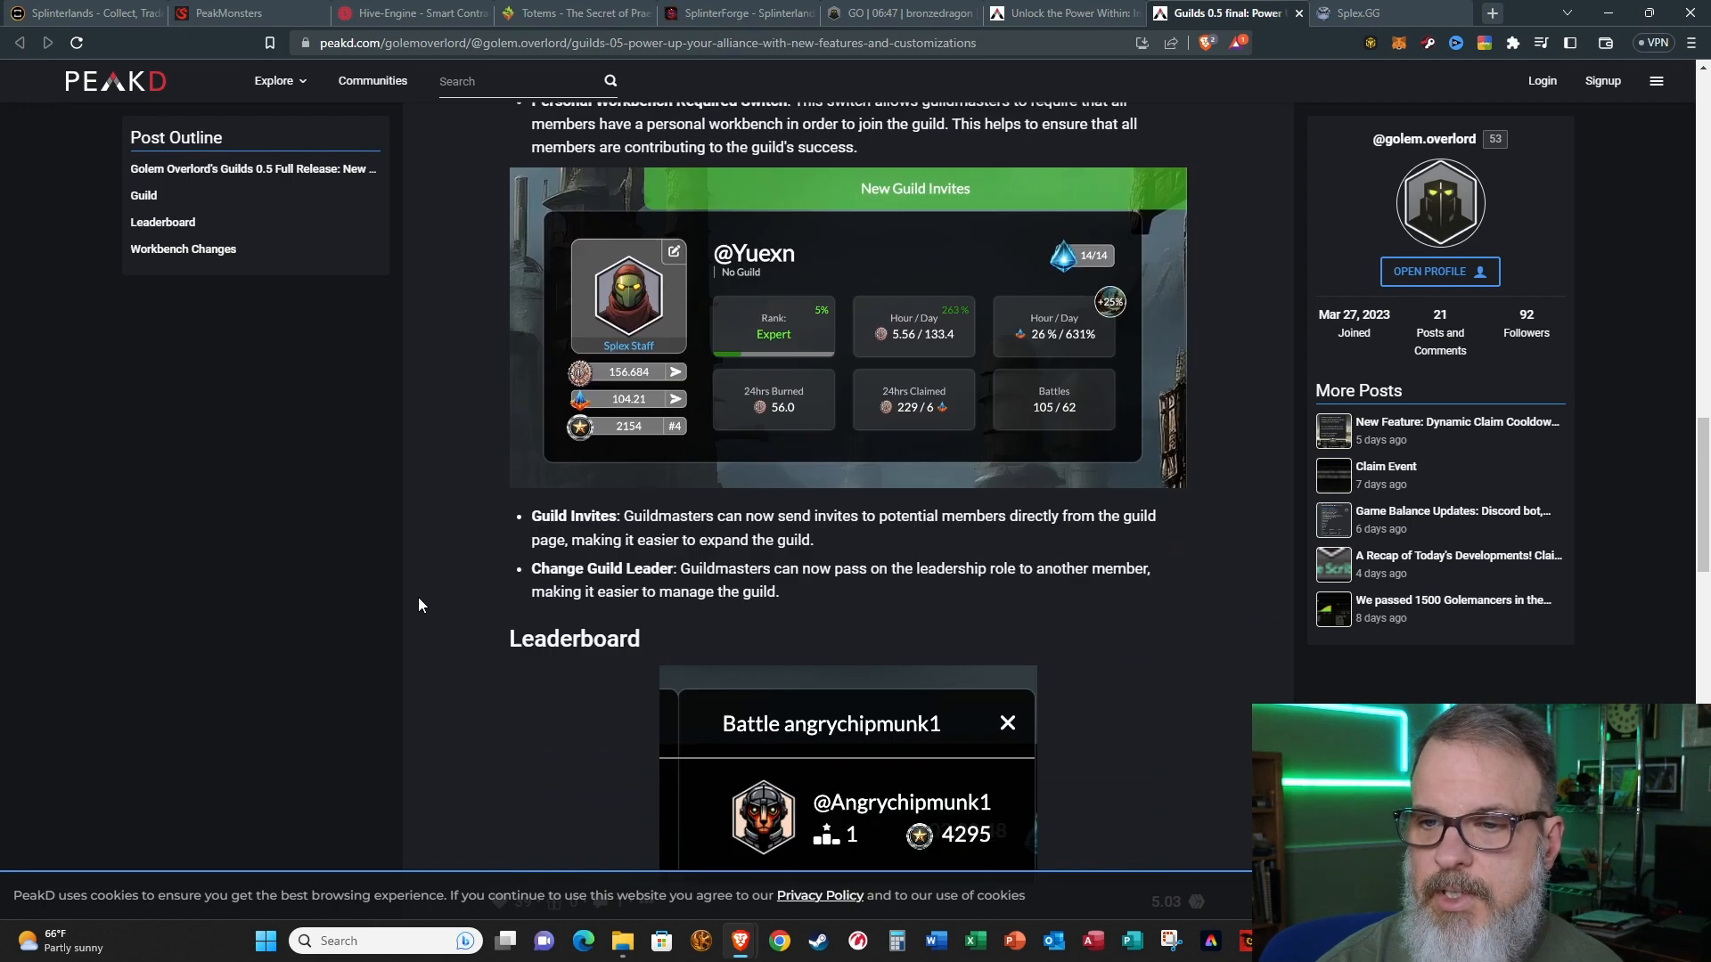
pyautogui.scroll(-3)
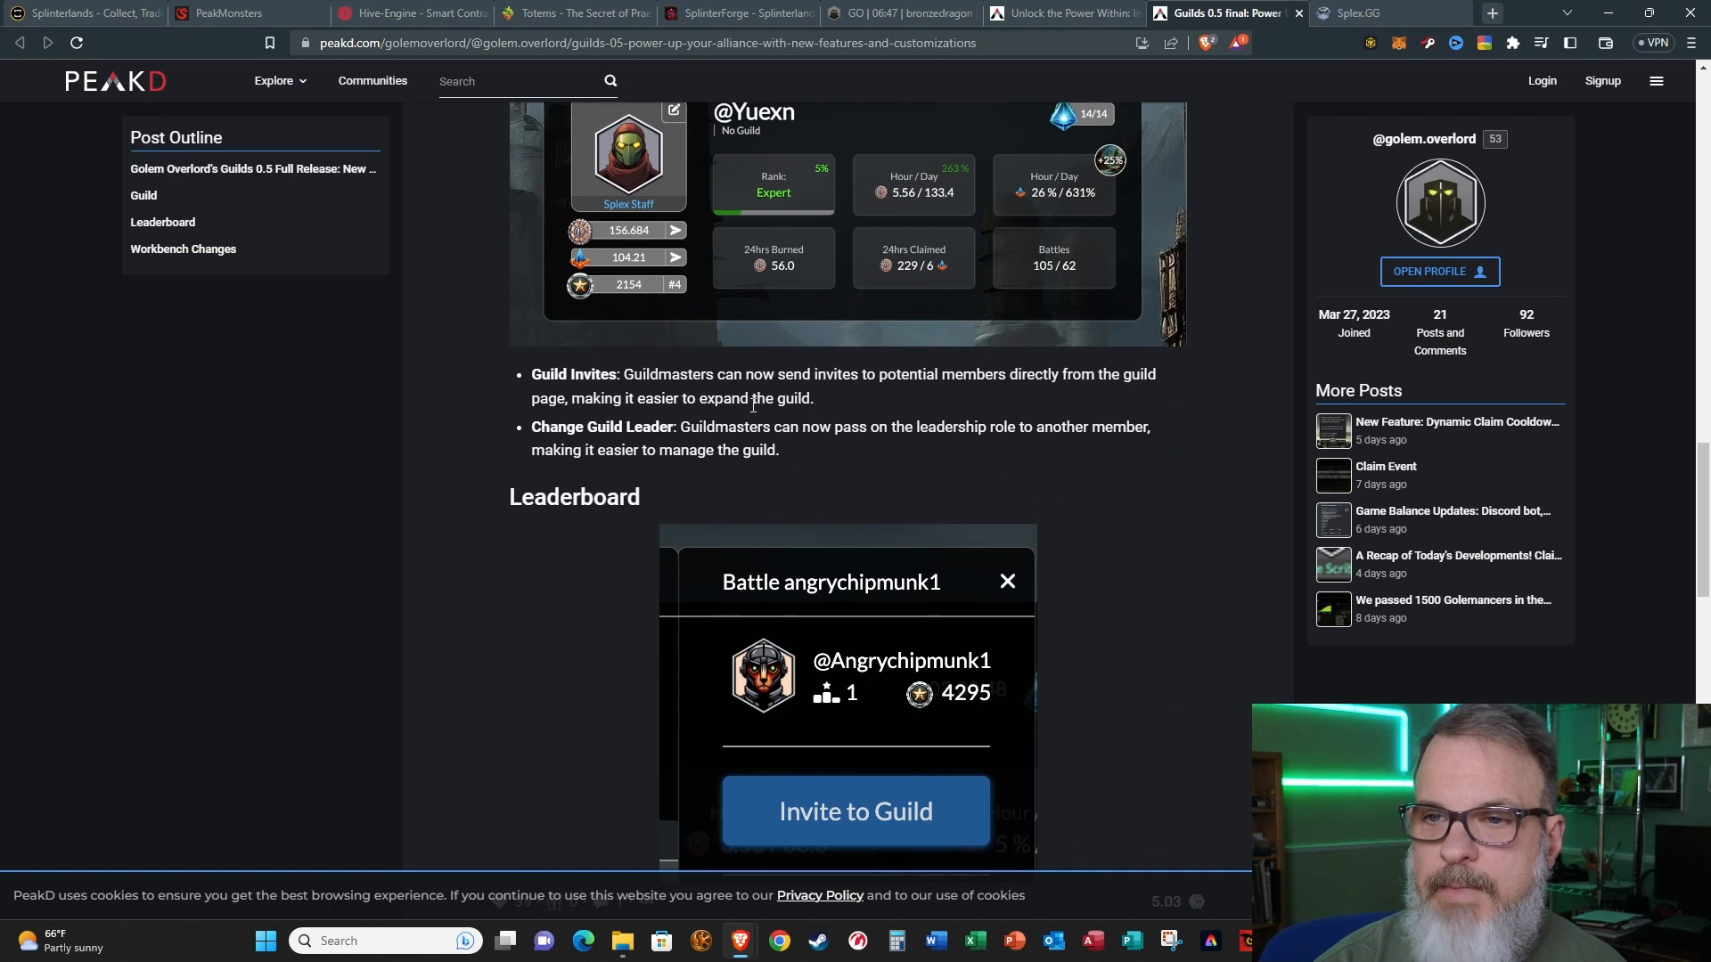
pyautogui.moveTo(834, 483)
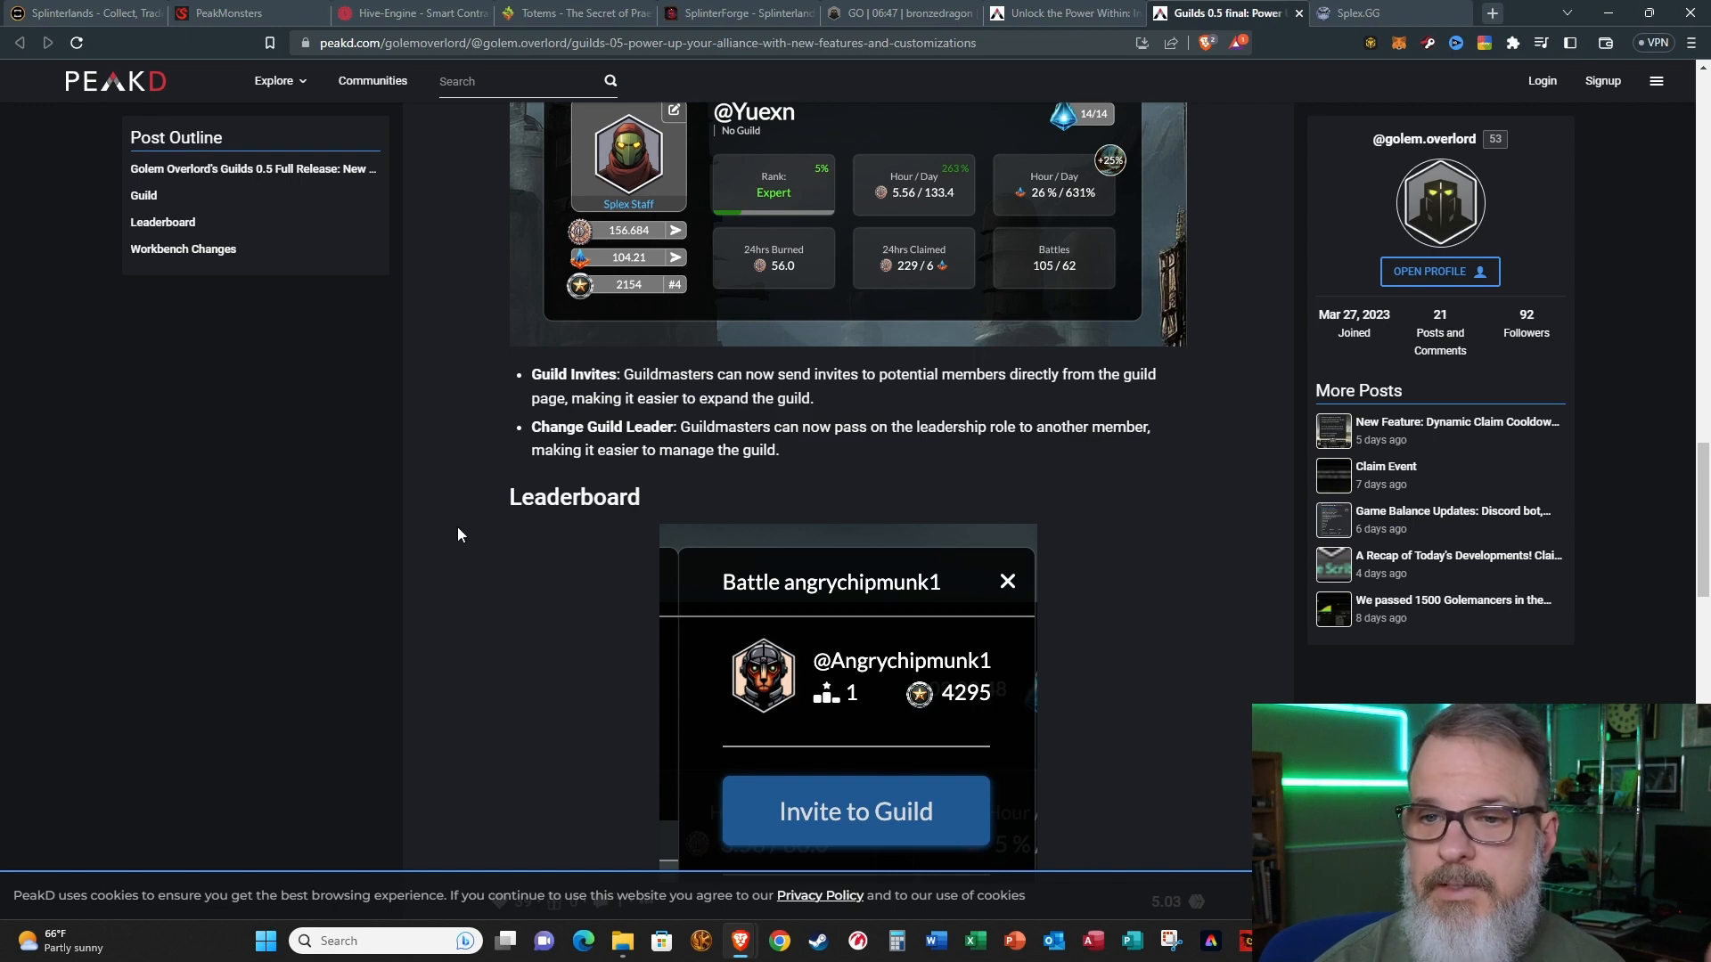
pyautogui.moveTo(463, 531)
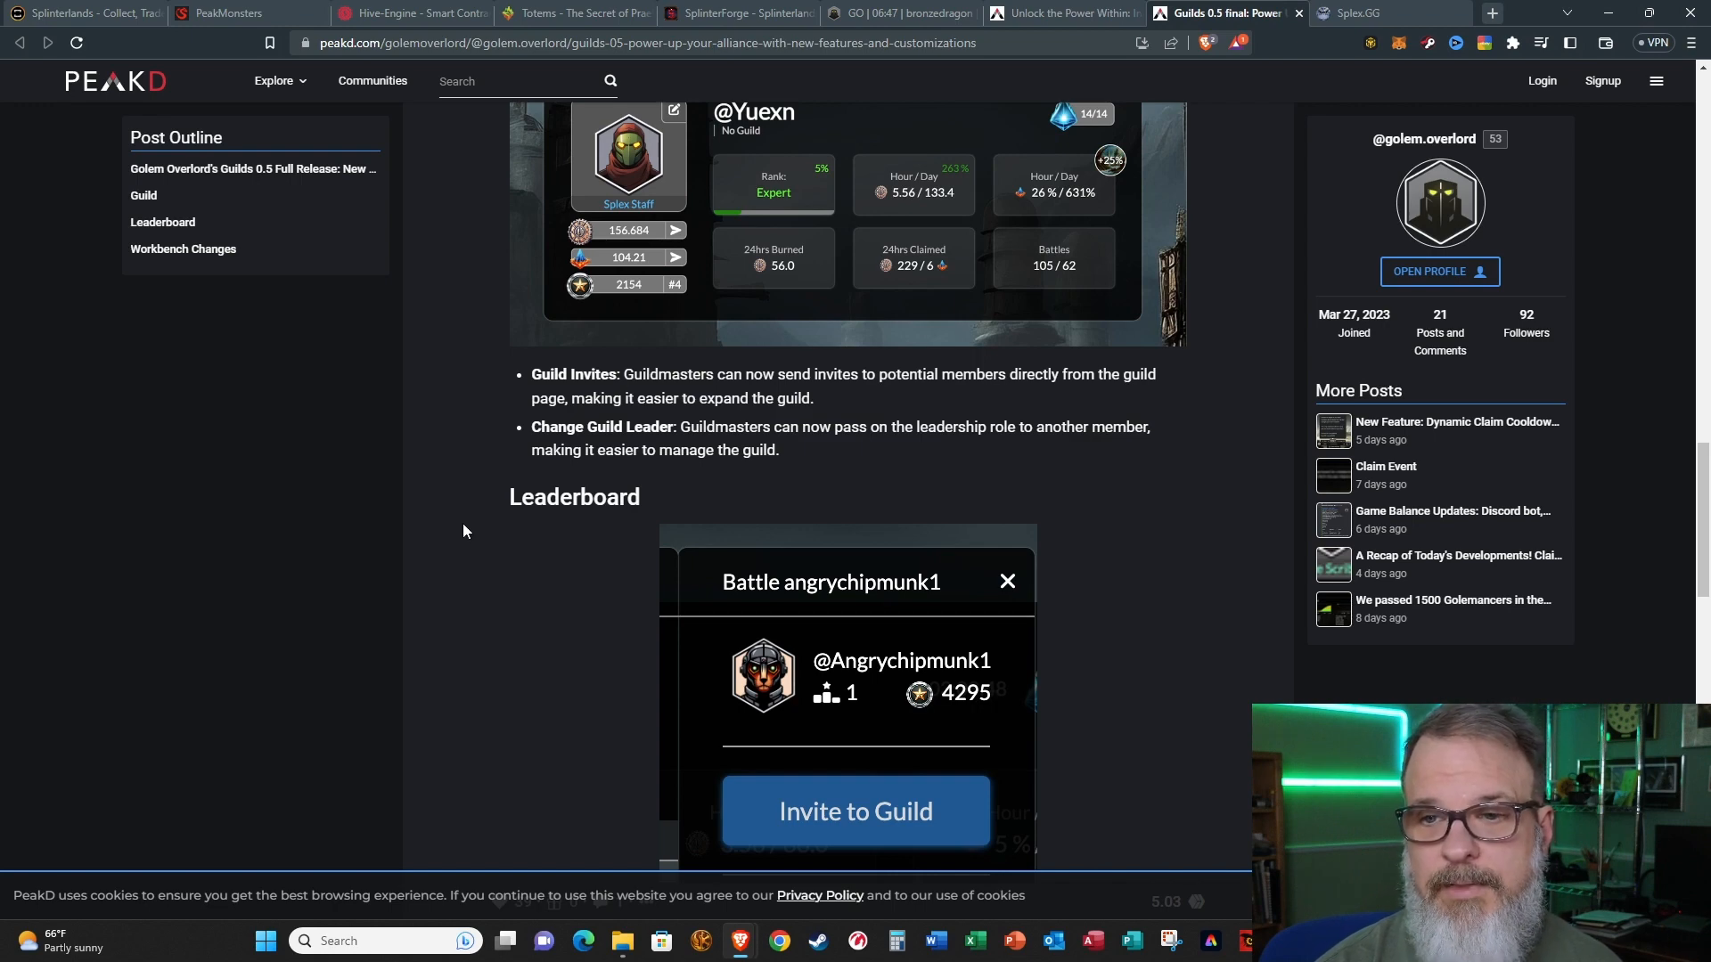